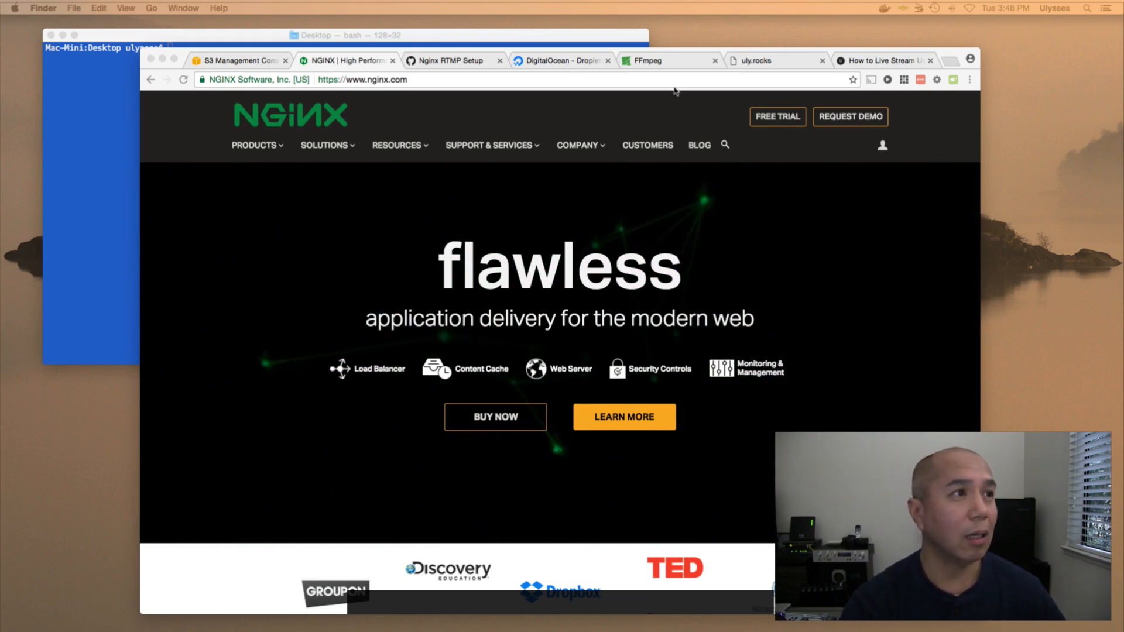
Switch to the 'Nginx RTMP Setup' gist tab with its full nginx.conf file.
left_click(450, 60)
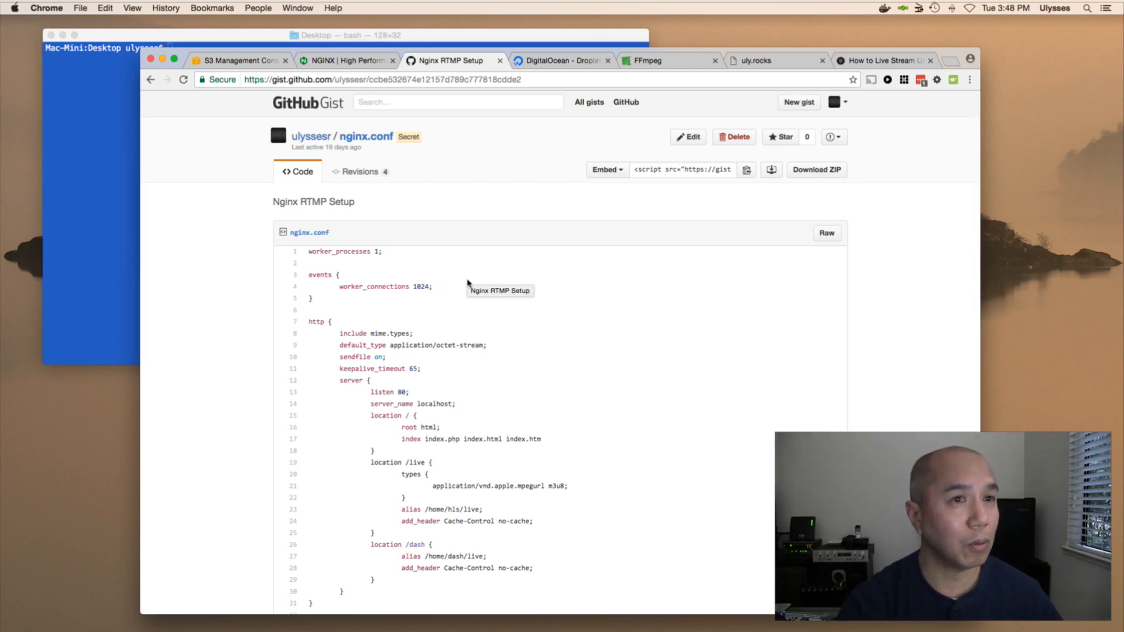
scroll("down", 3)
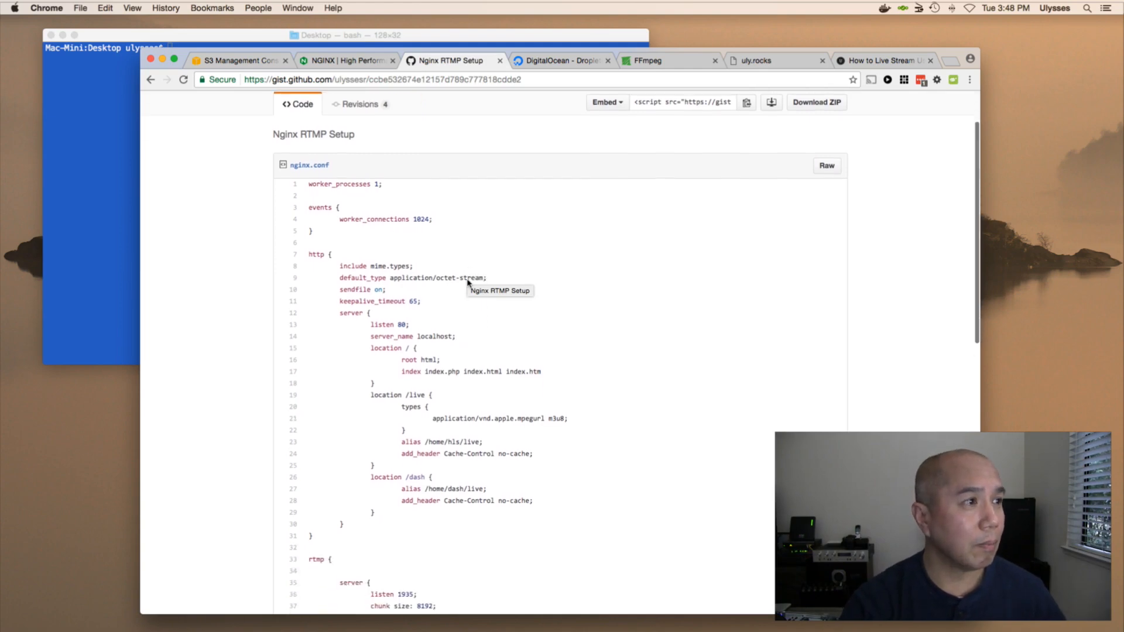
scroll("down", 3)
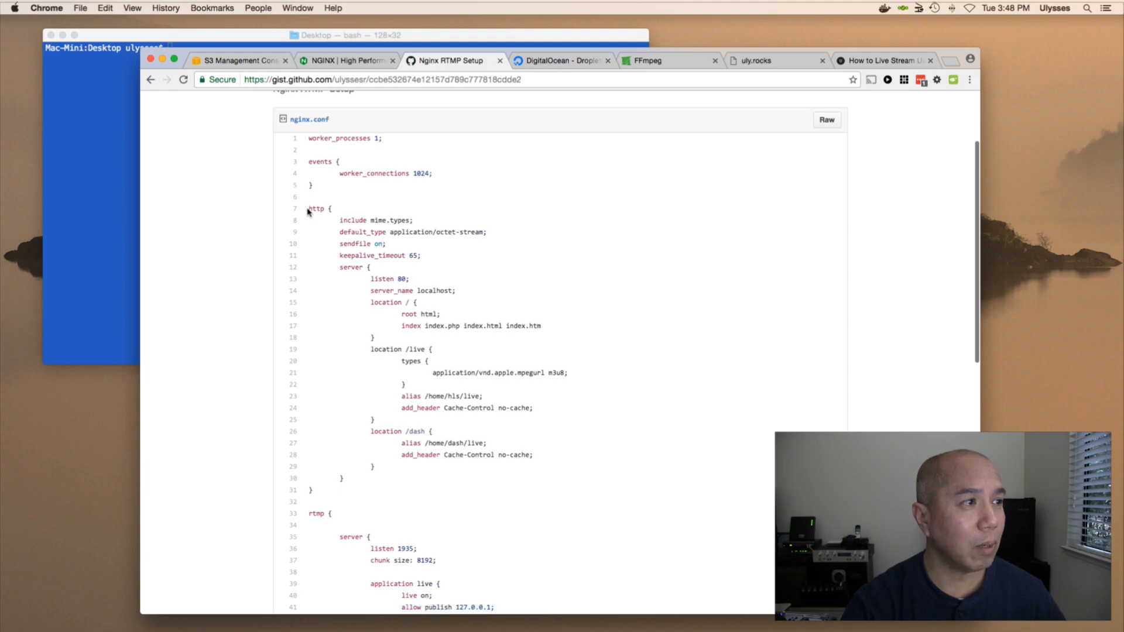
left_click_drag(308, 208, 339, 290)
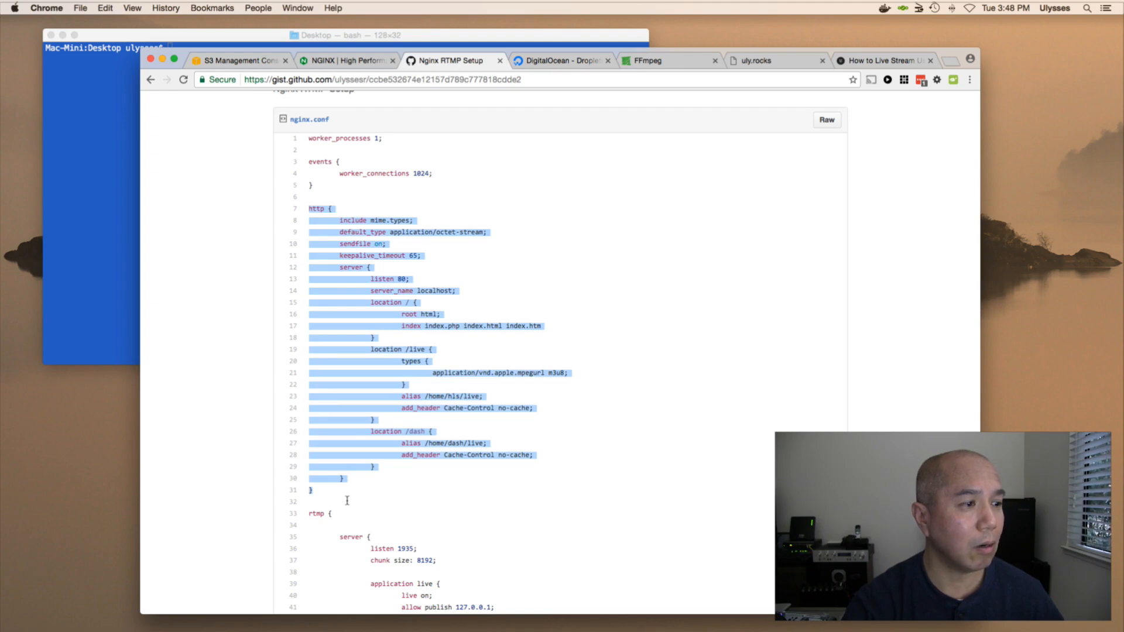
scroll("down", 3)
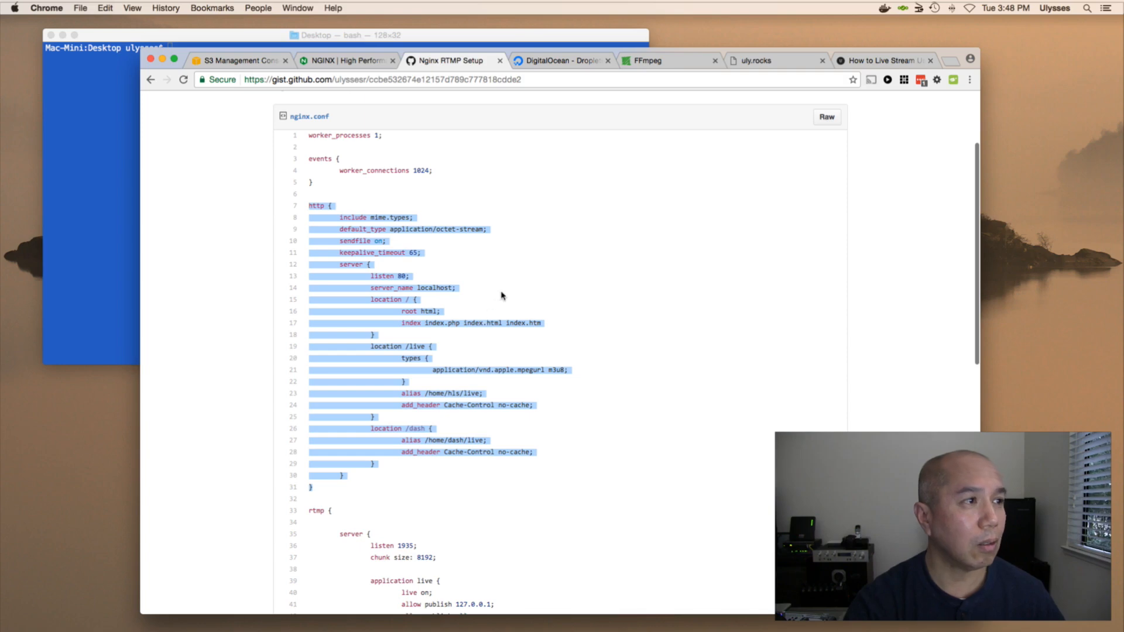
left_click(503, 295)
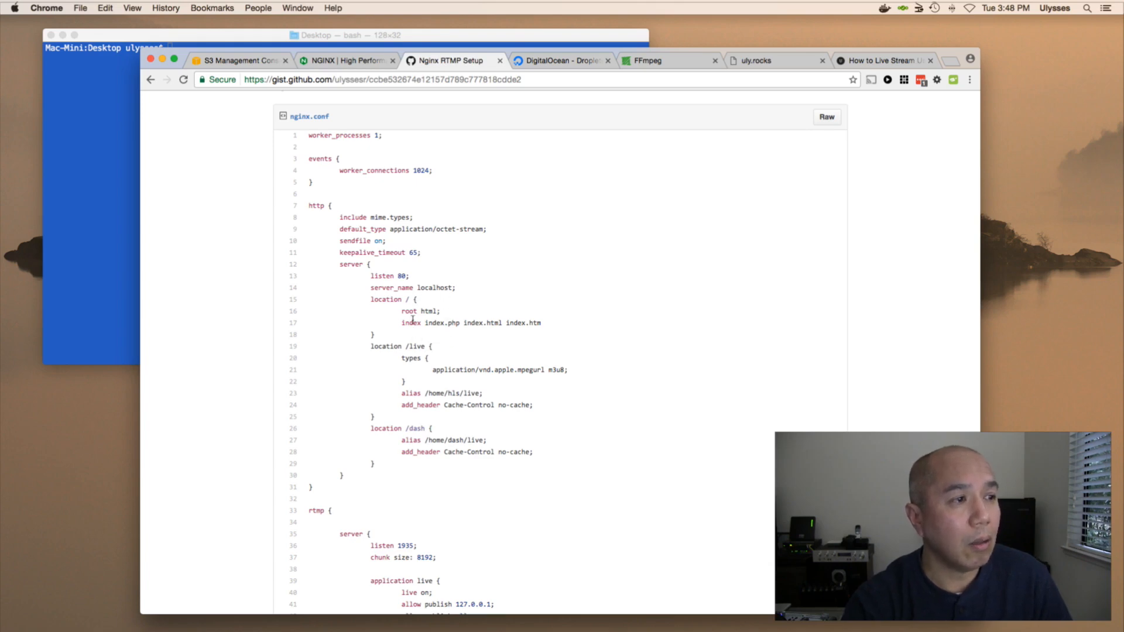
mouse_move(457, 316)
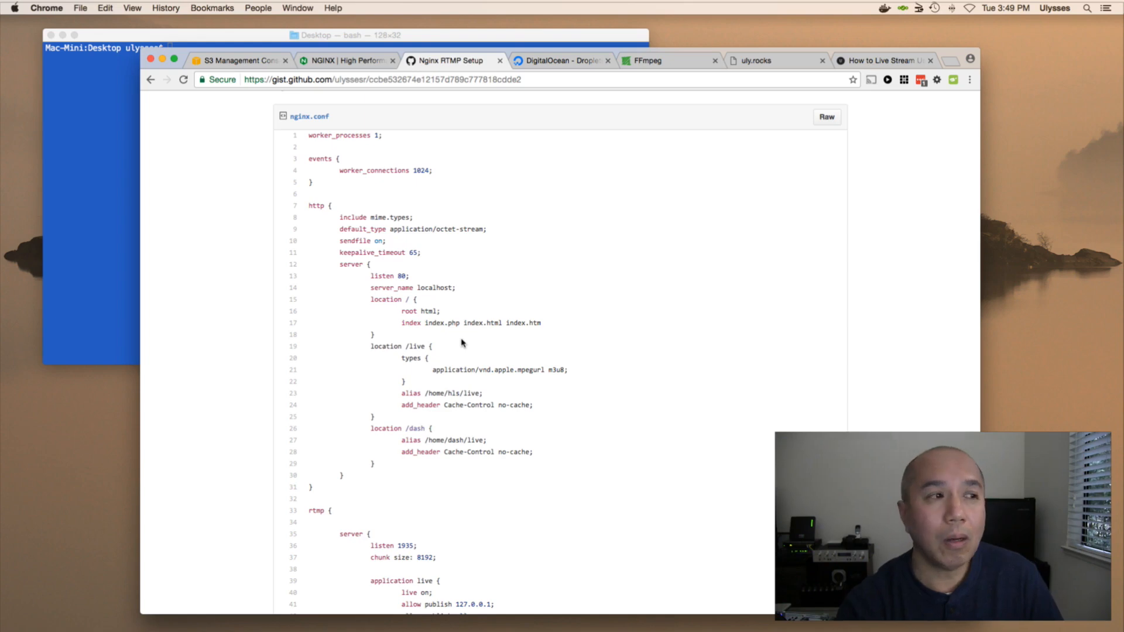
mouse_move(480, 334)
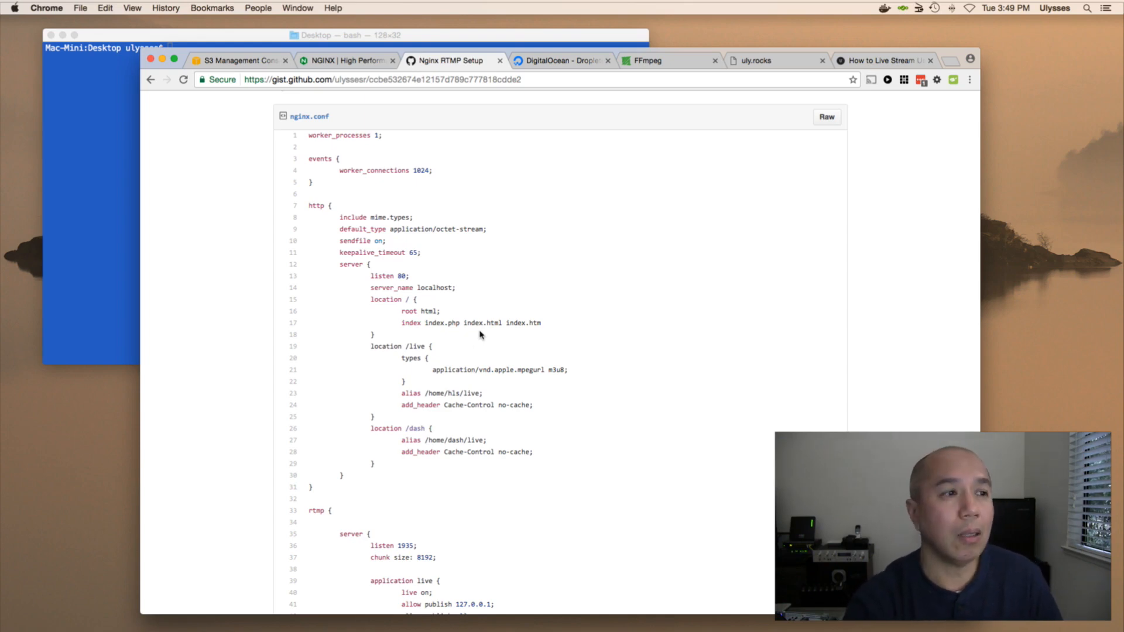
mouse_move(524, 338)
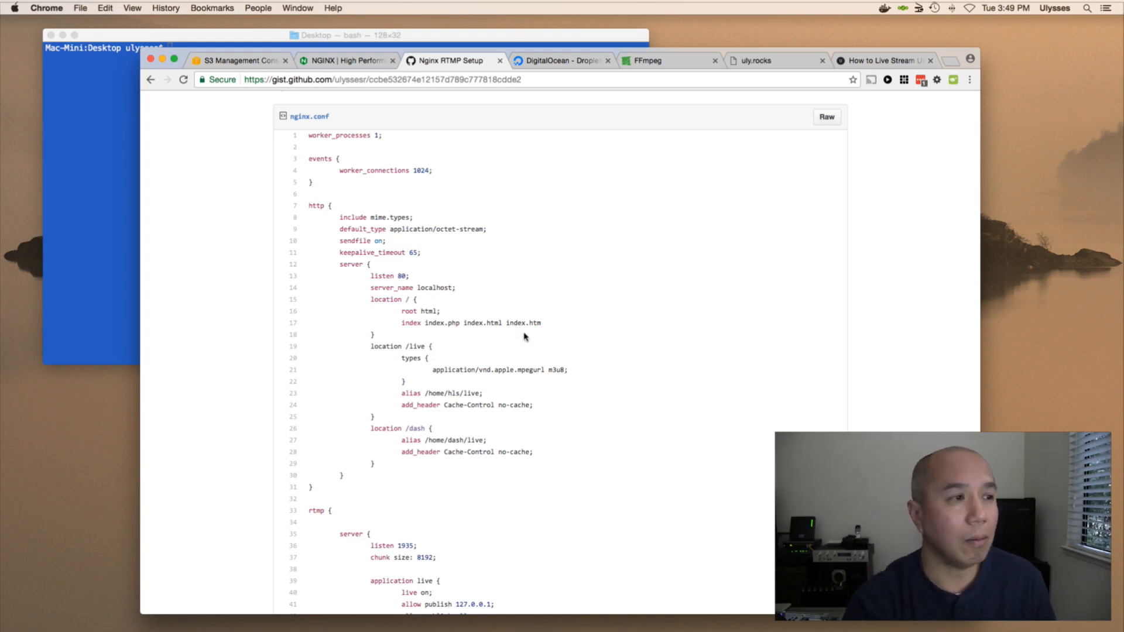
scroll("down", 3)
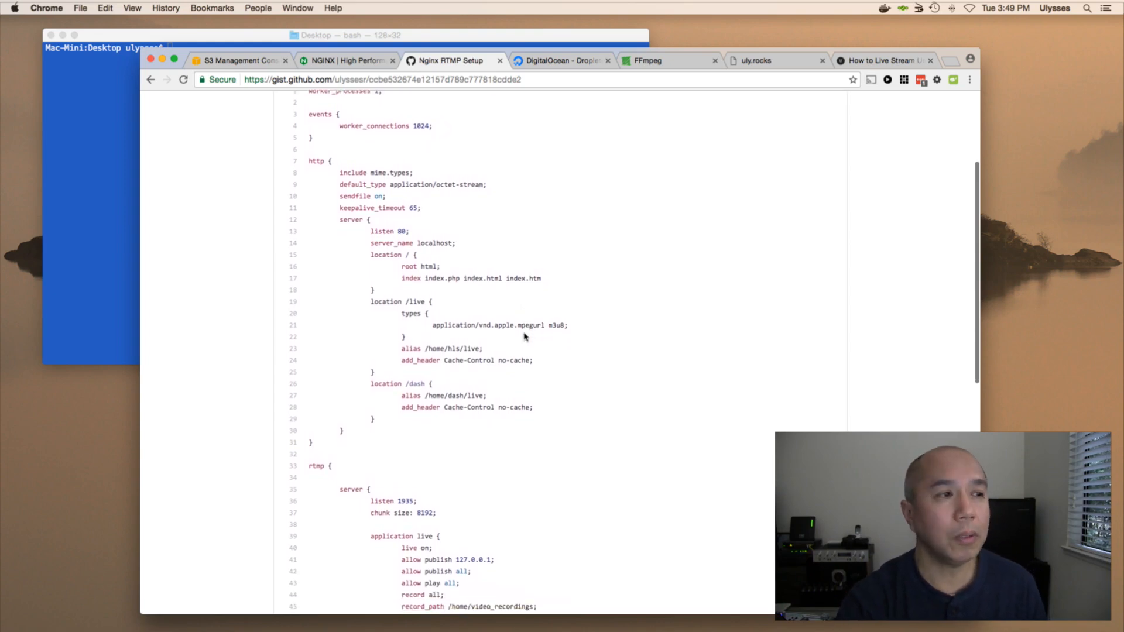
scroll("down", 3)
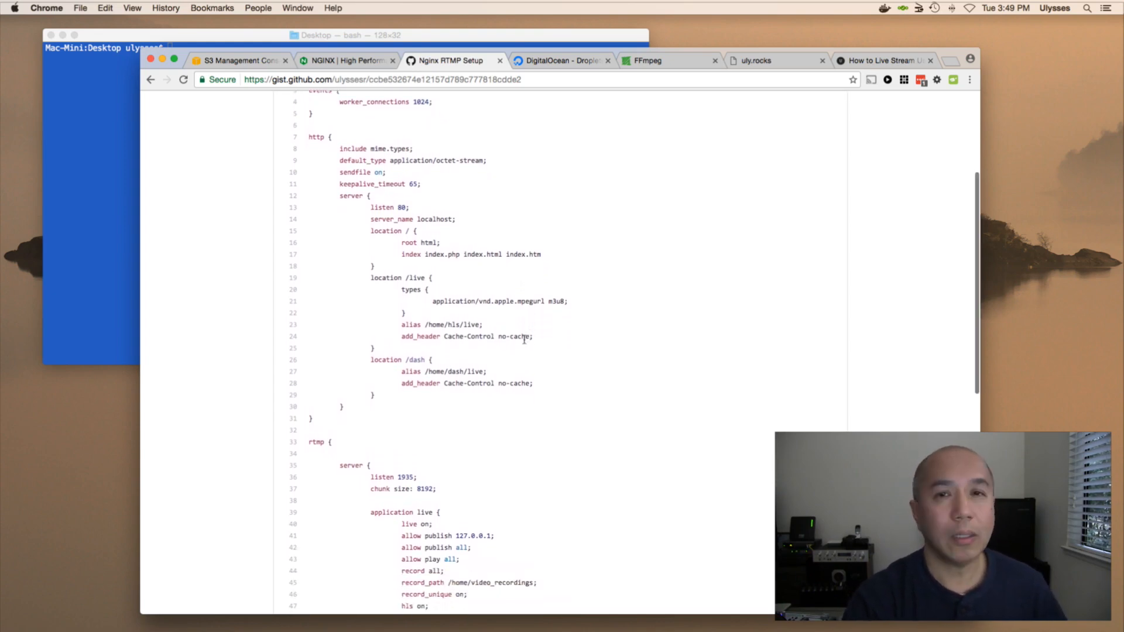
scroll("down", 3)
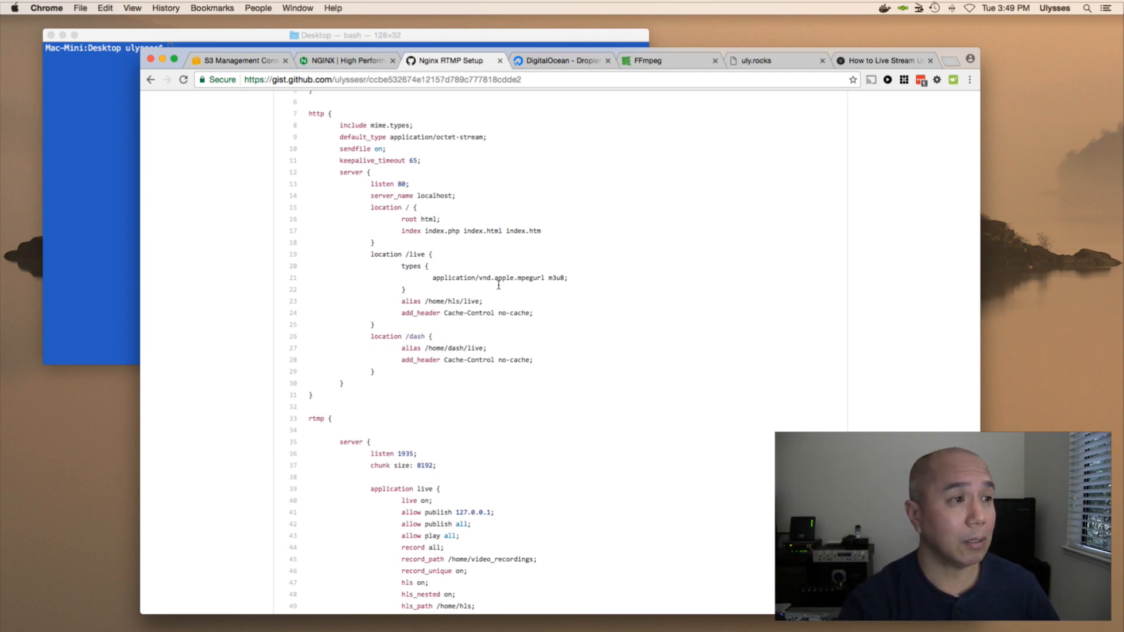
scroll("down", 3)
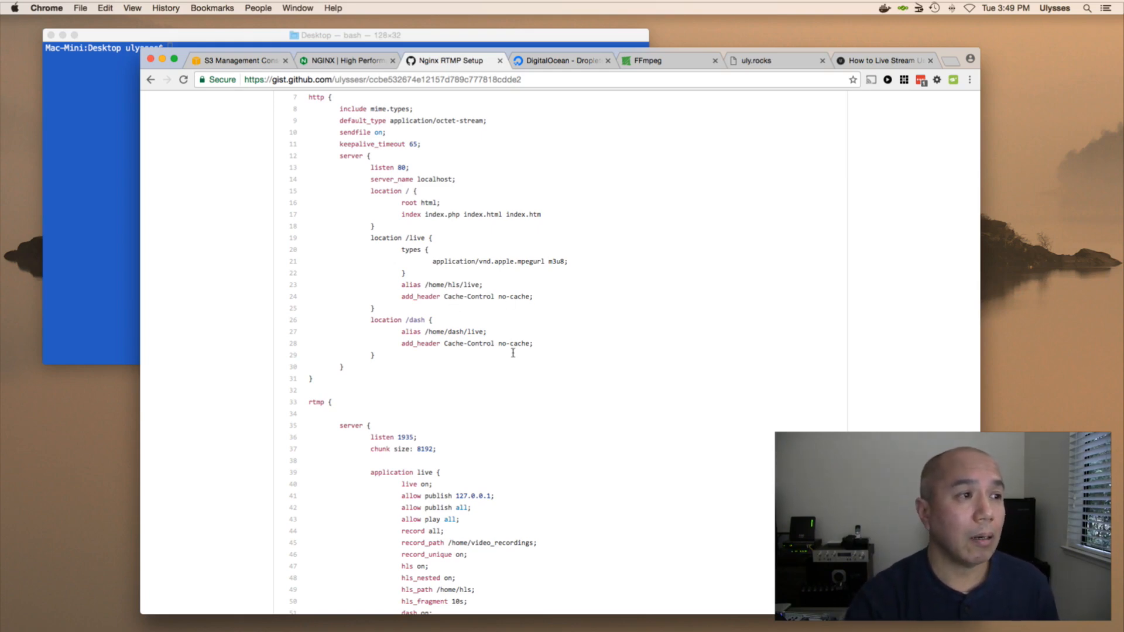
scroll("down", 3)
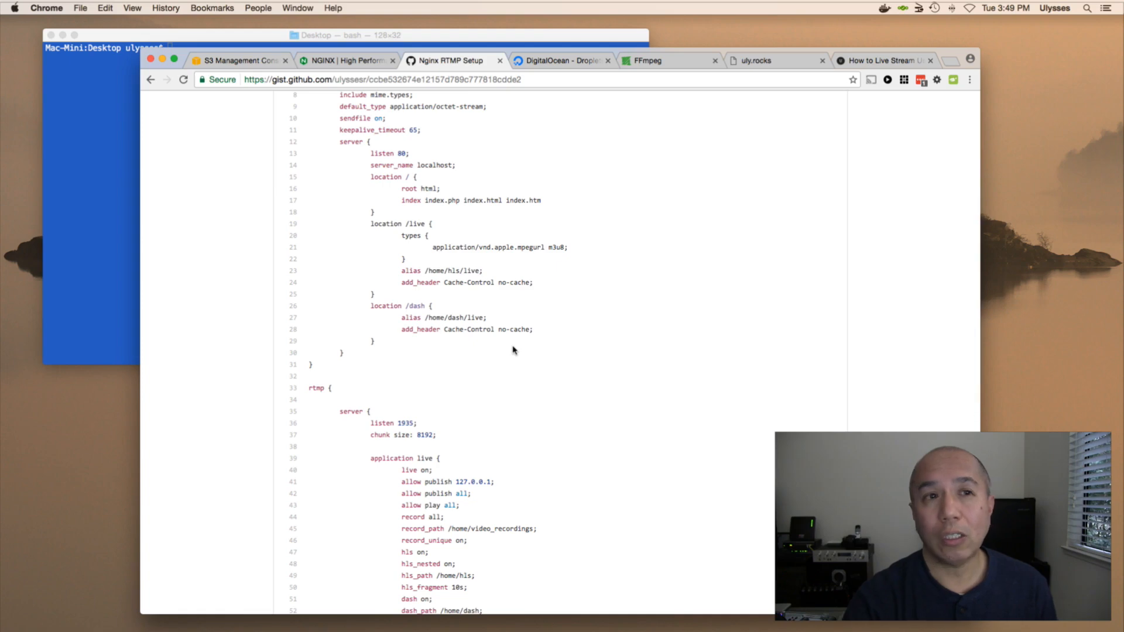
scroll("down", 3)
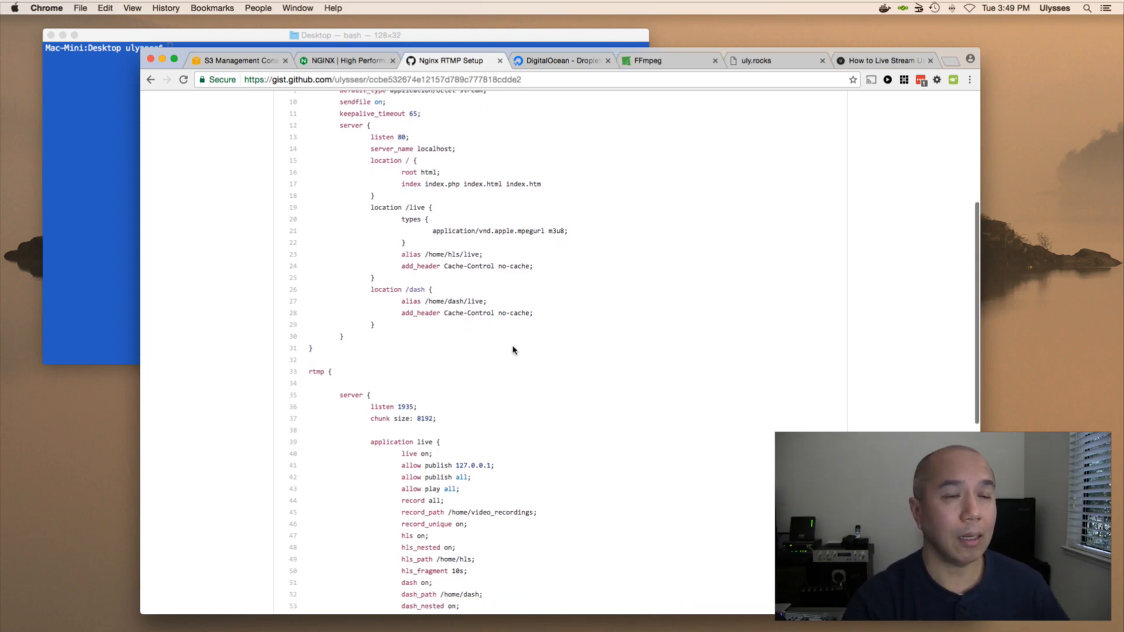
scroll("down", 3)
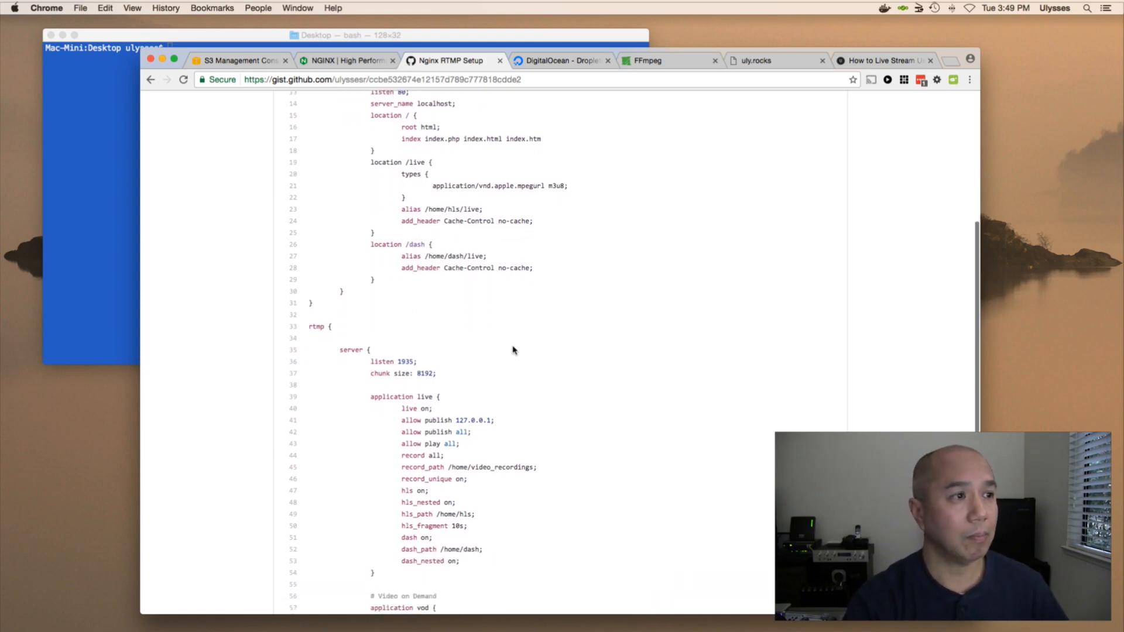
scroll("down", 3)
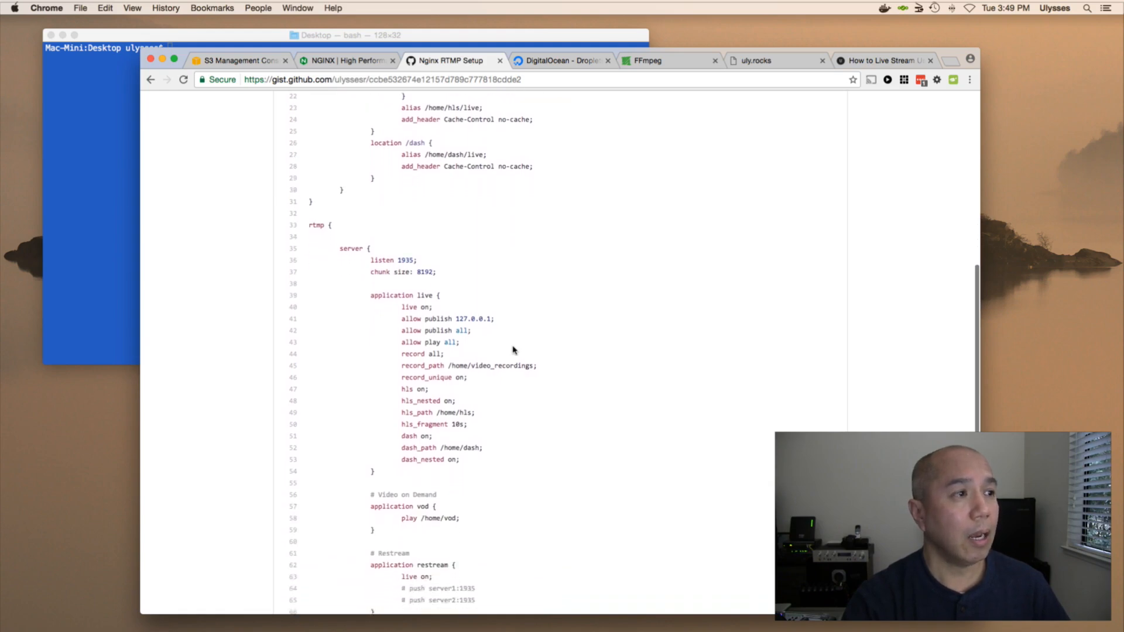
scroll("down", 3)
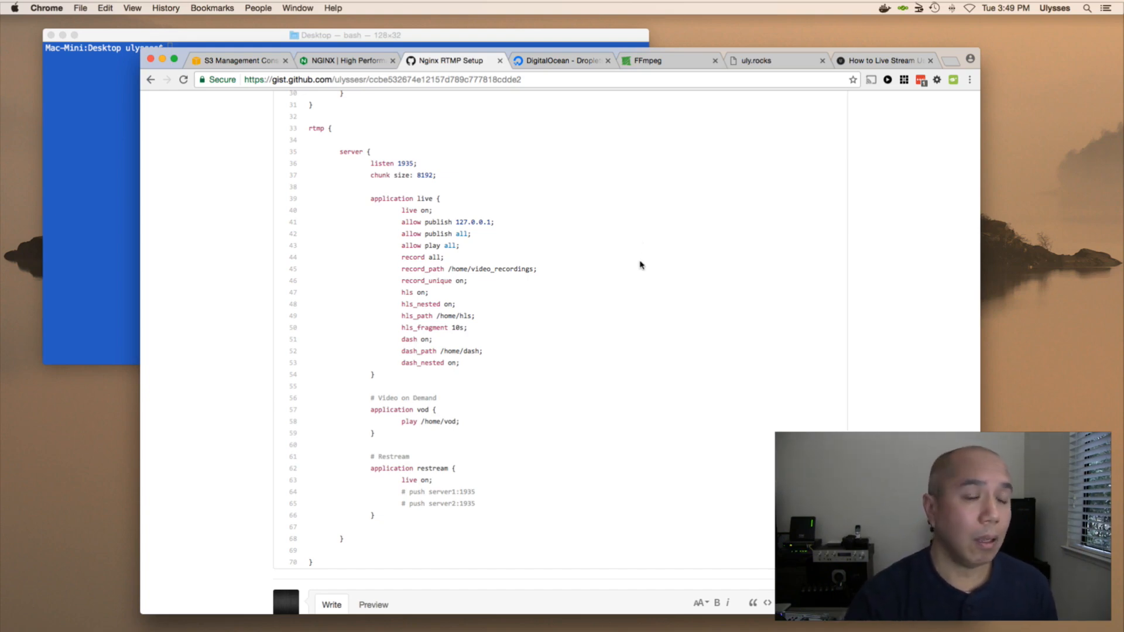
scroll("down", 3)
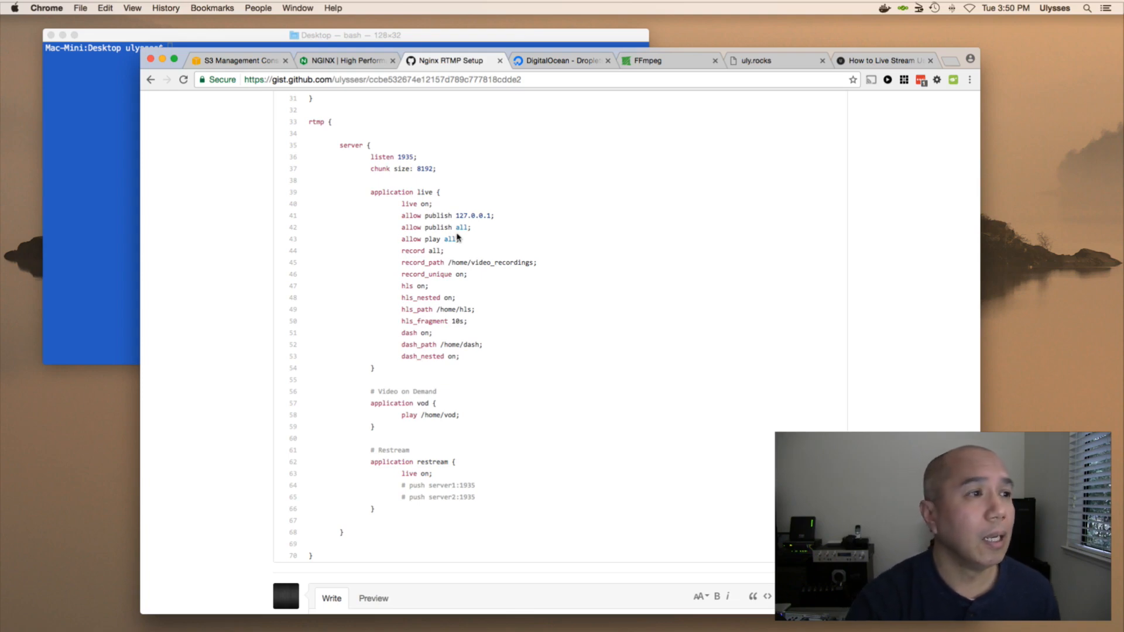
mouse_move(474, 247)
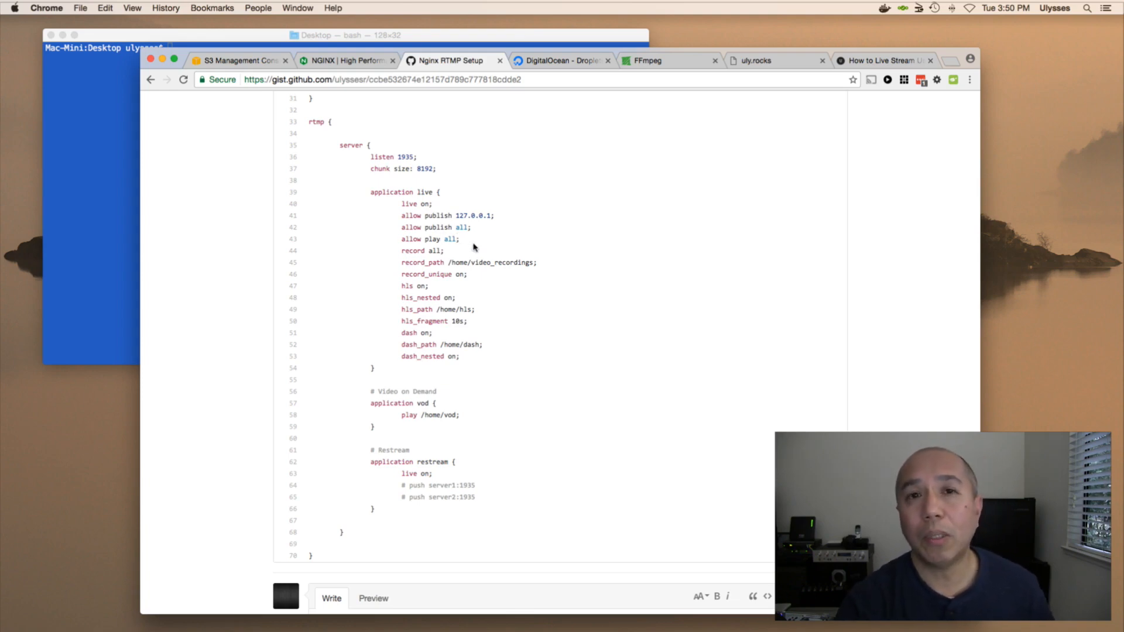
mouse_move(467, 261)
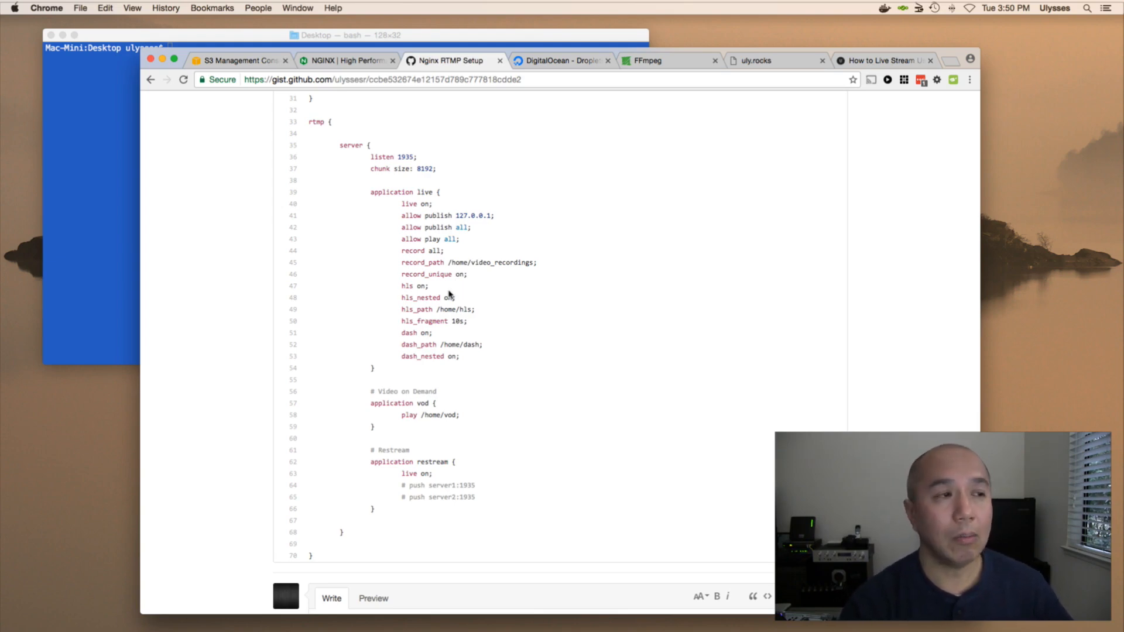
mouse_move(453, 271)
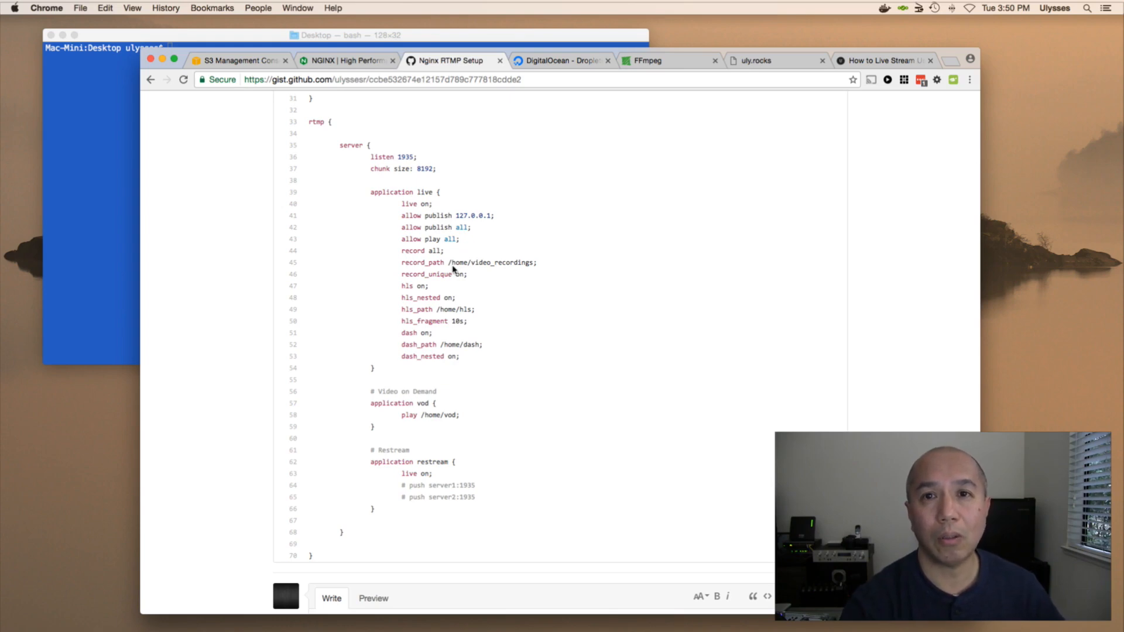
scroll("down", 3)
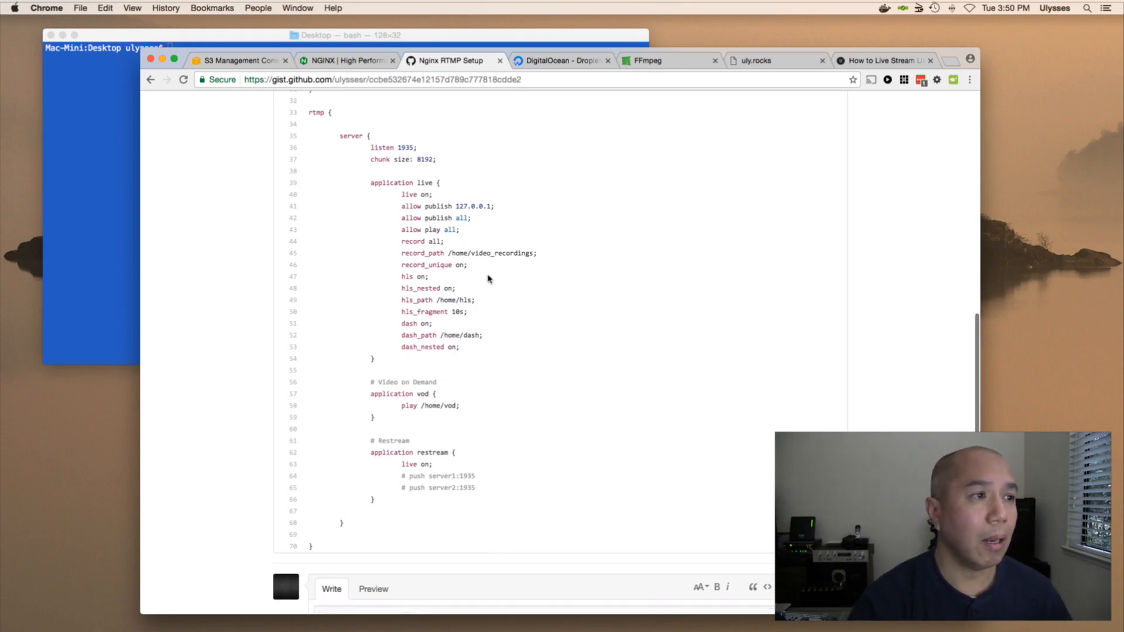
scroll("down", 3)
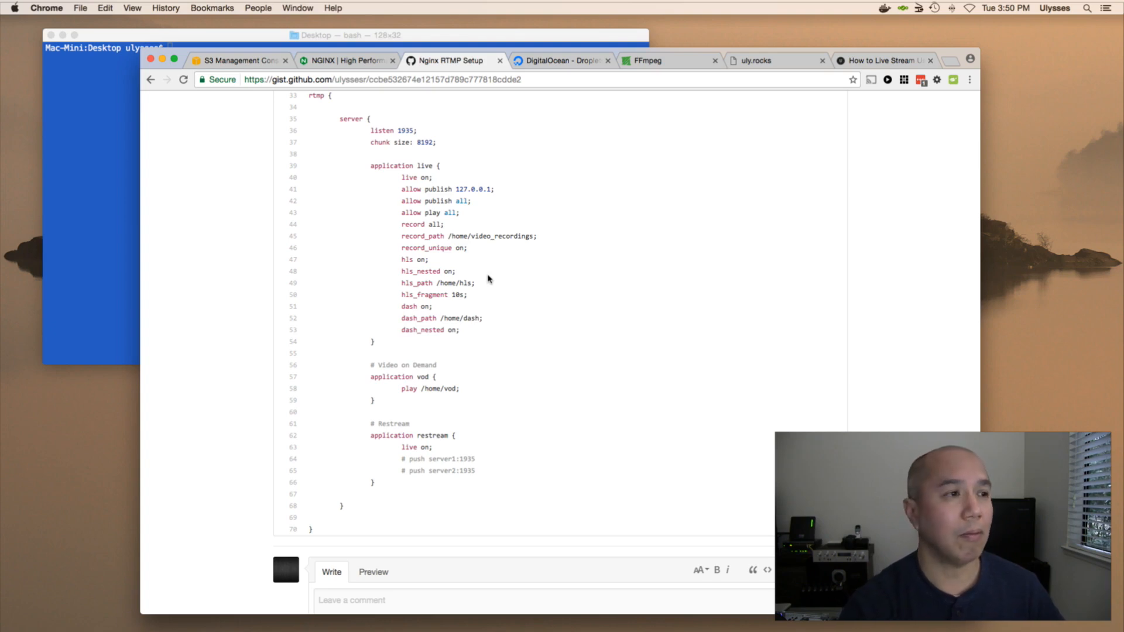
scroll("down", 3)
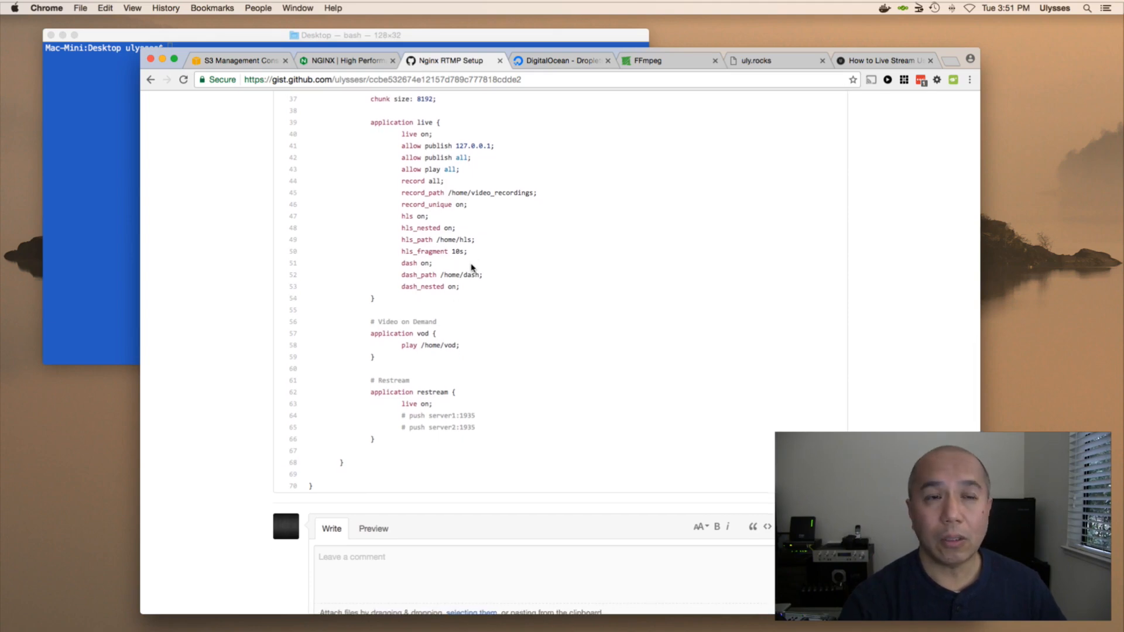
scroll("down", 3)
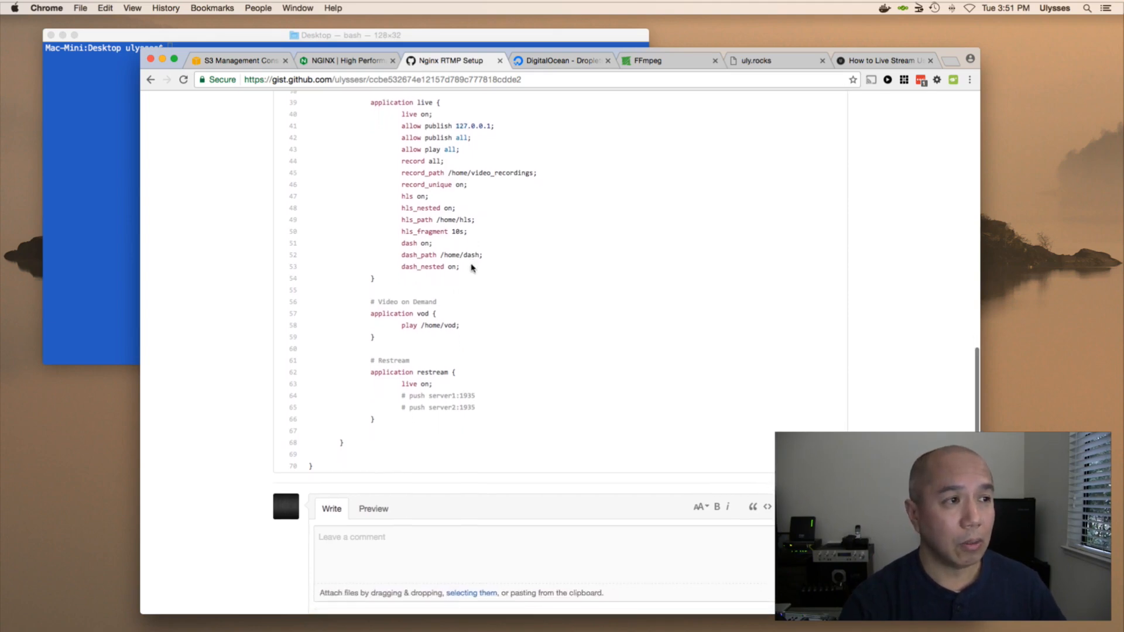
scroll("down", 3)
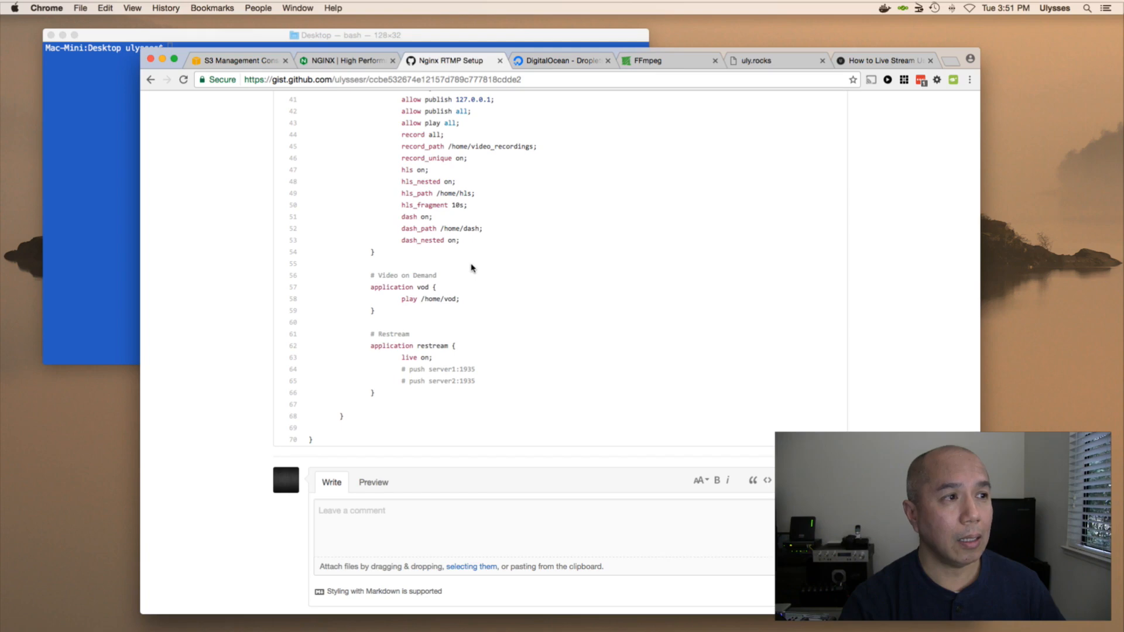
mouse_move(425, 309)
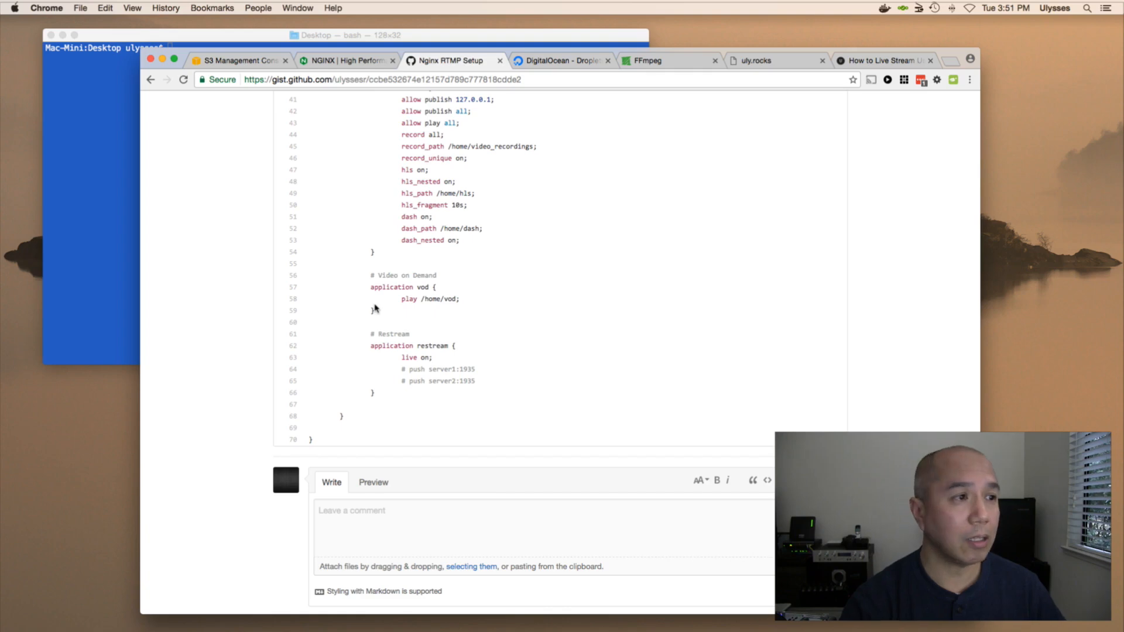
mouse_move(428, 312)
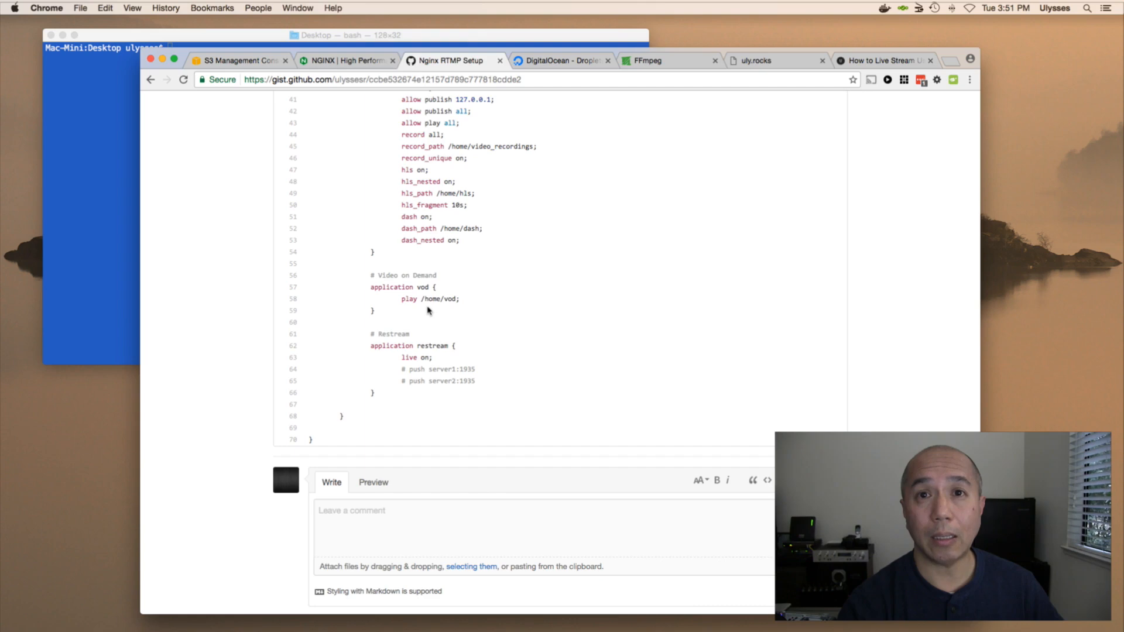
scroll("down", 3)
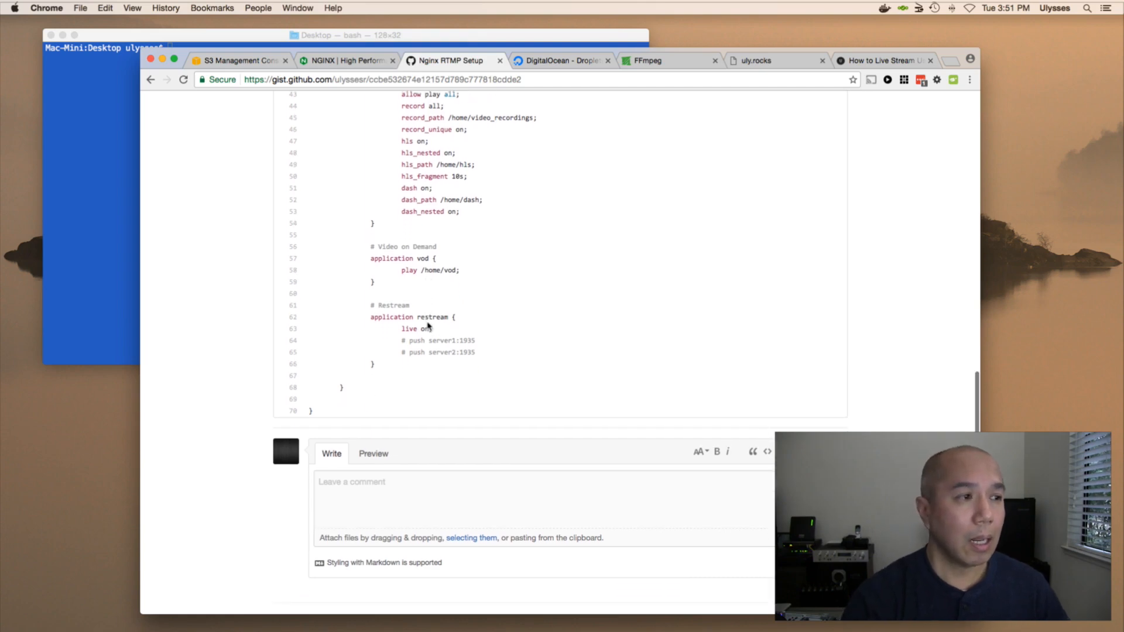
scroll("down", 3)
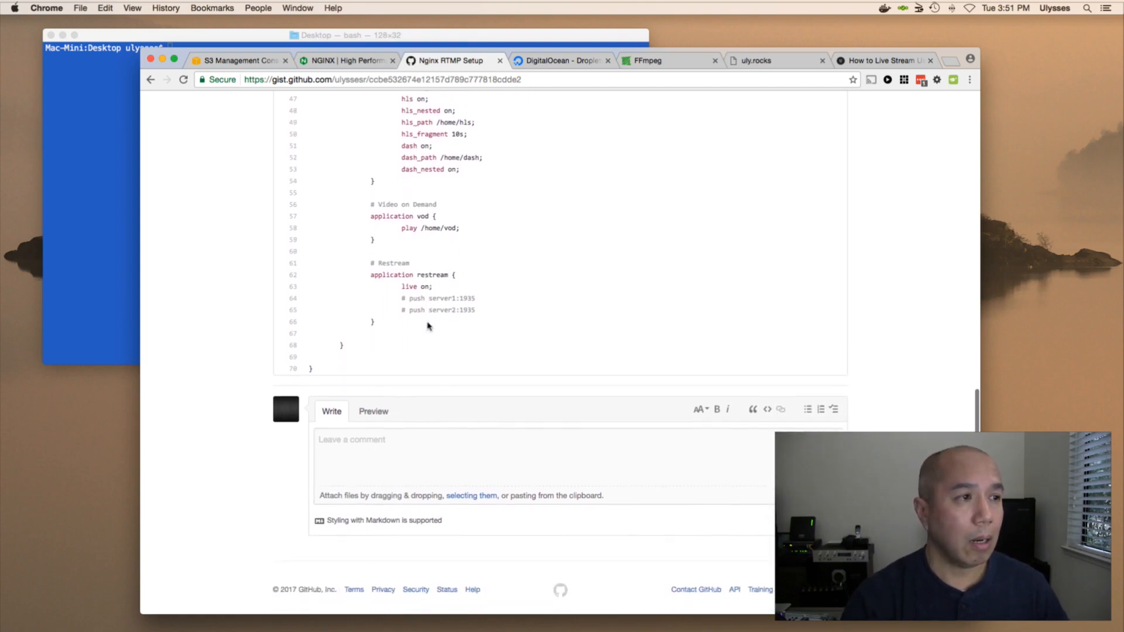
scroll("down", 3)
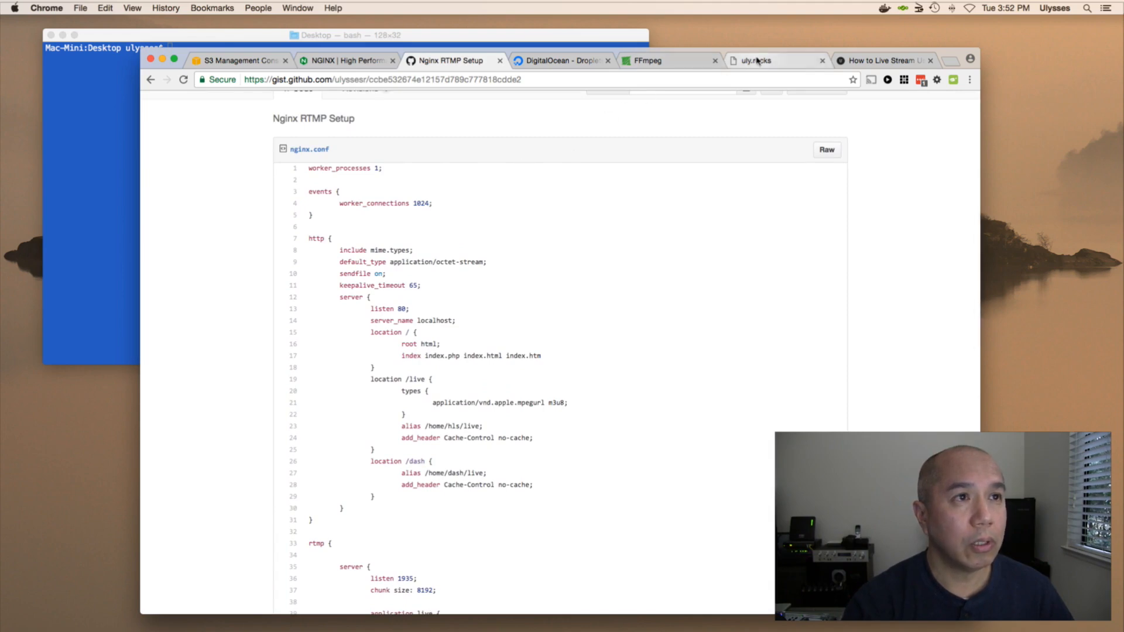
mouse_move(756, 60)
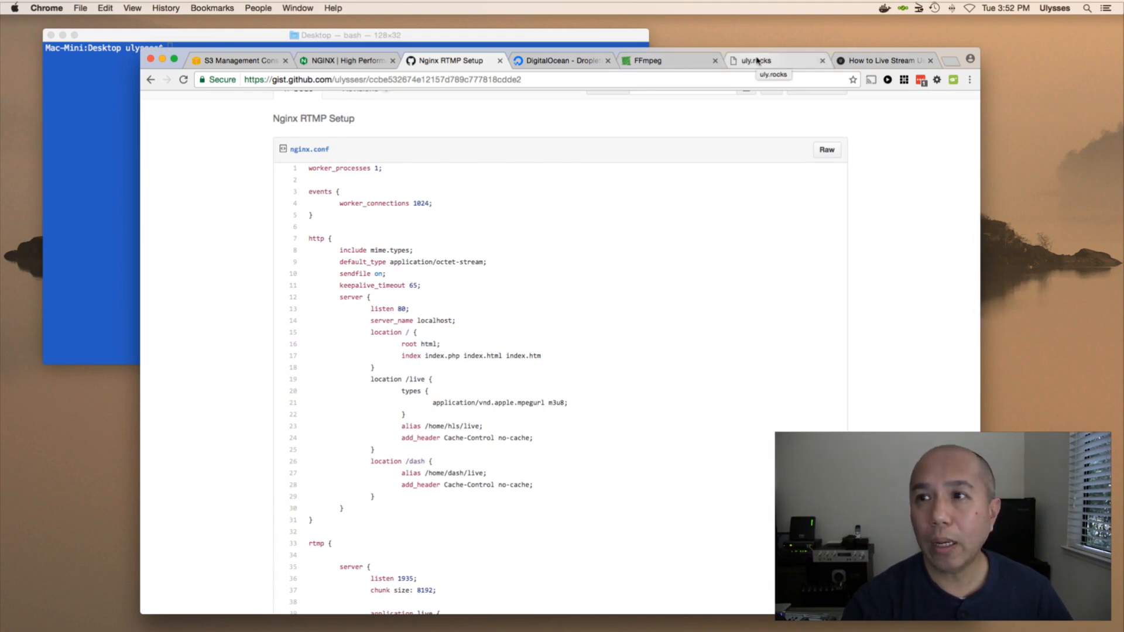
Switch to the uly.rocks Live Streaming Server tab, whose default player shows a 404 error.
left_click(756, 60)
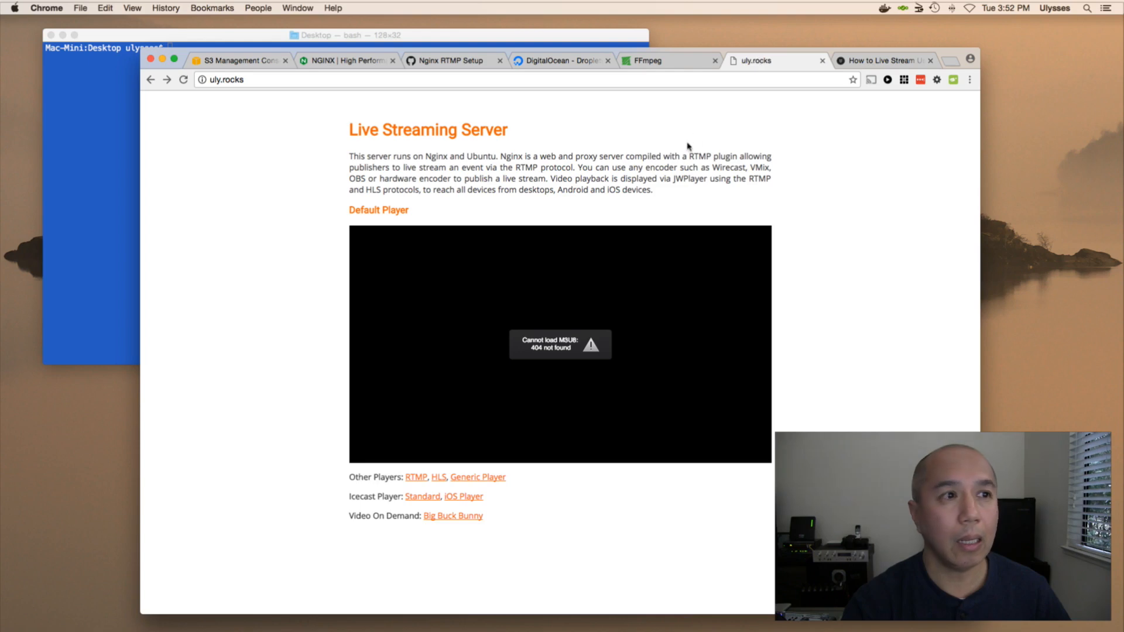
mouse_move(577, 144)
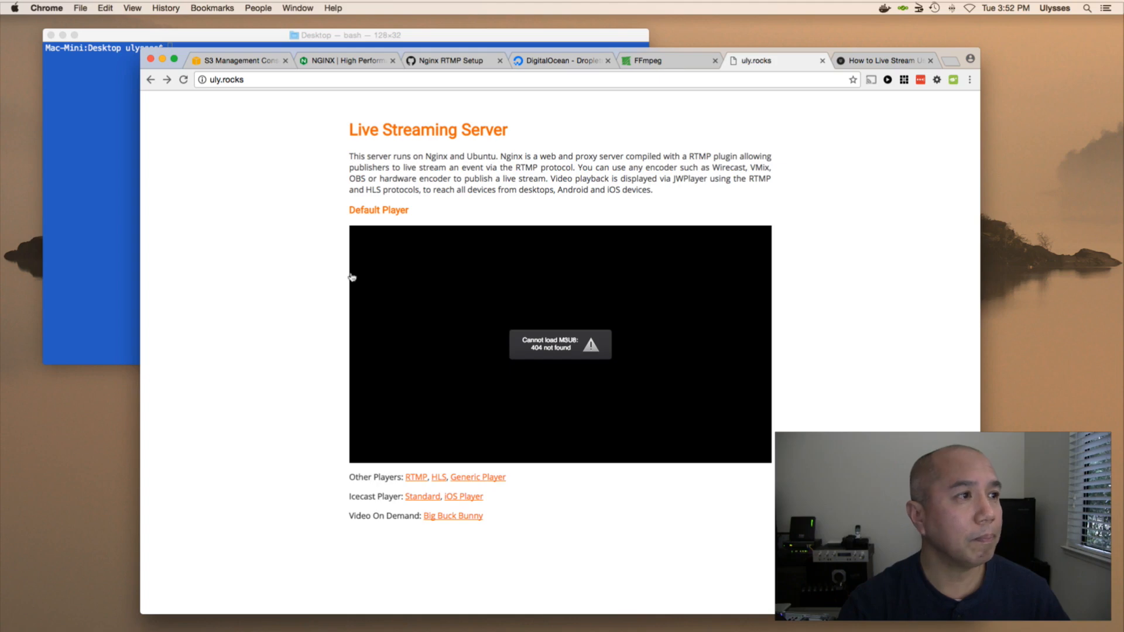
mouse_move(320, 177)
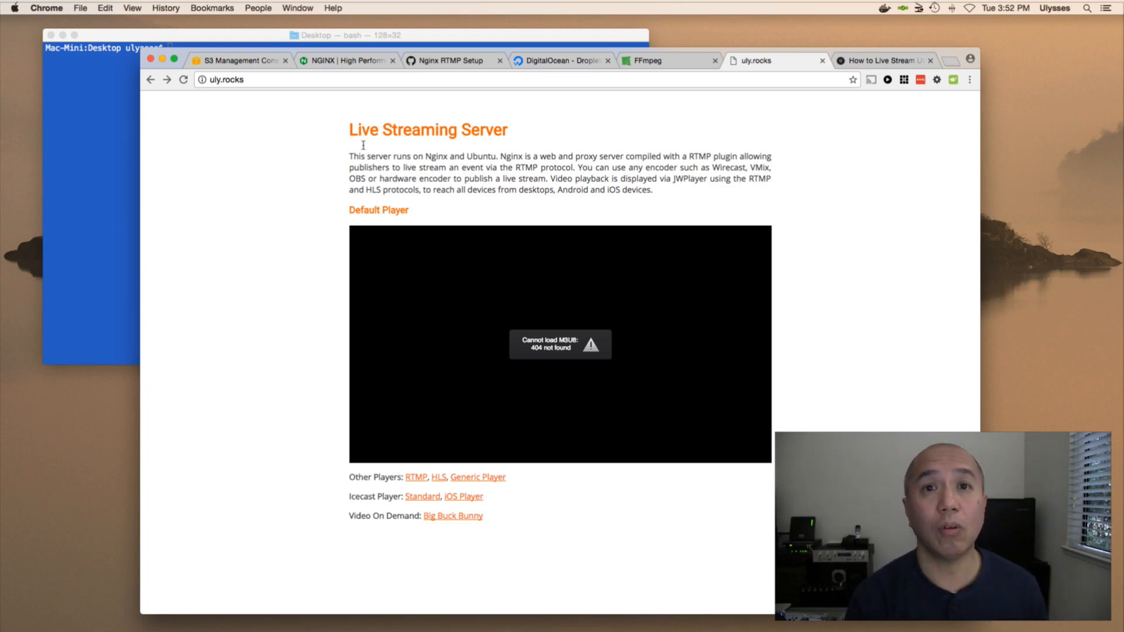
mouse_move(325, 206)
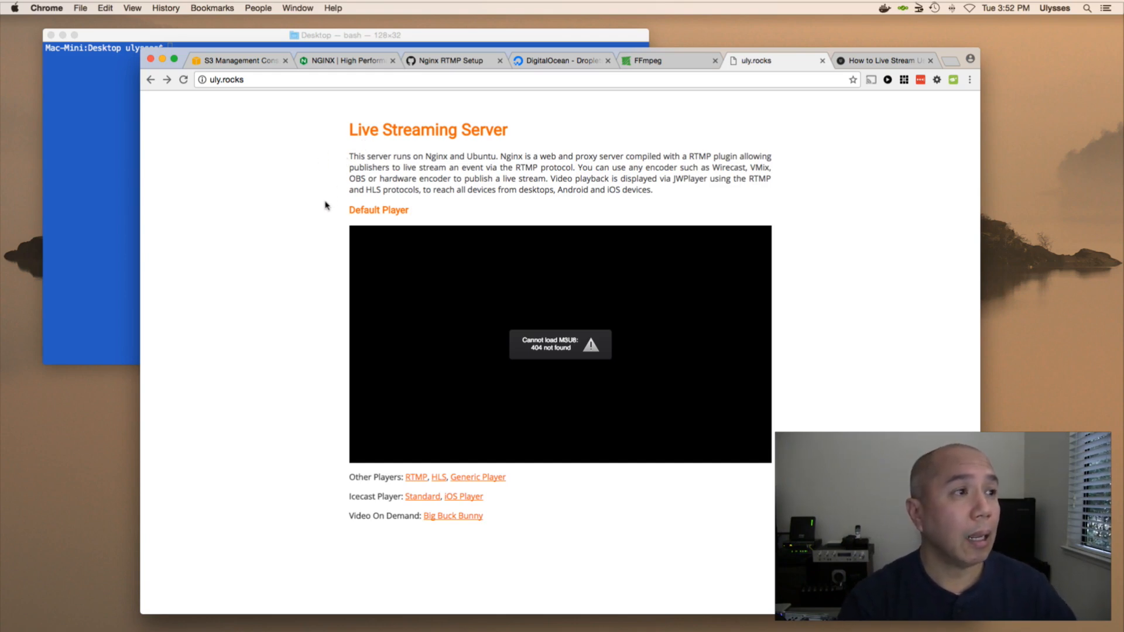
mouse_move(530, 285)
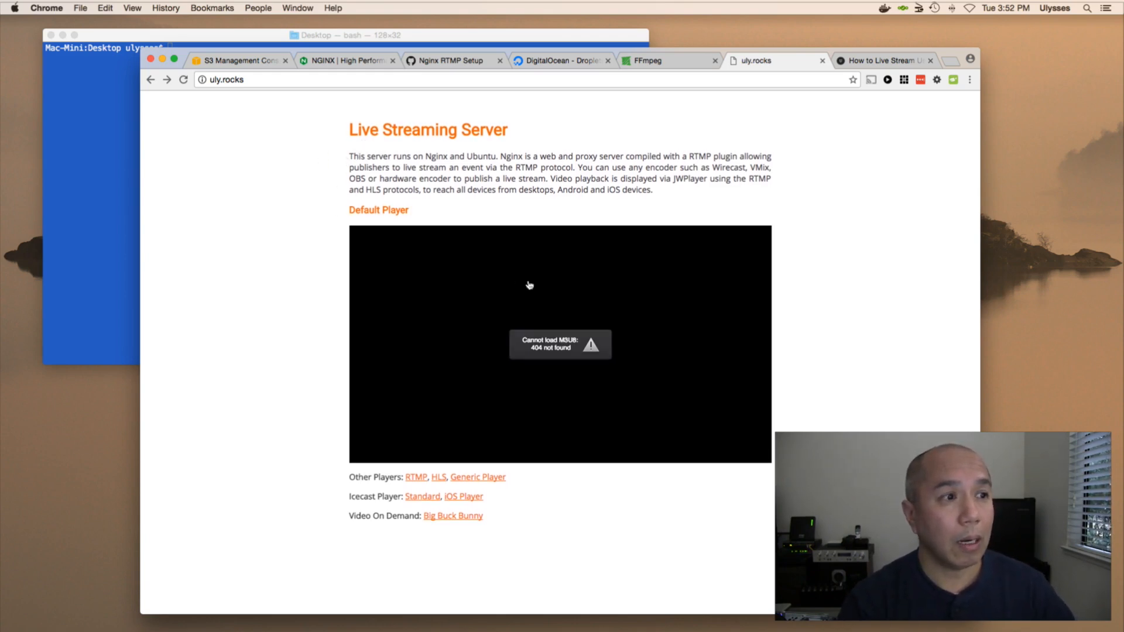
mouse_move(501, 351)
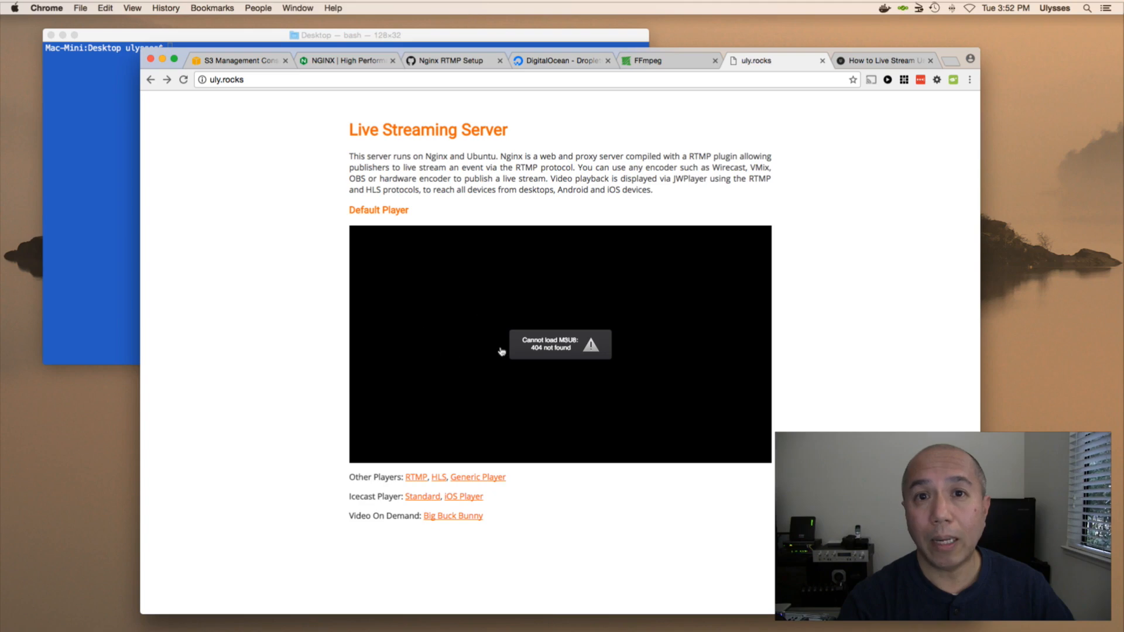
mouse_move(534, 366)
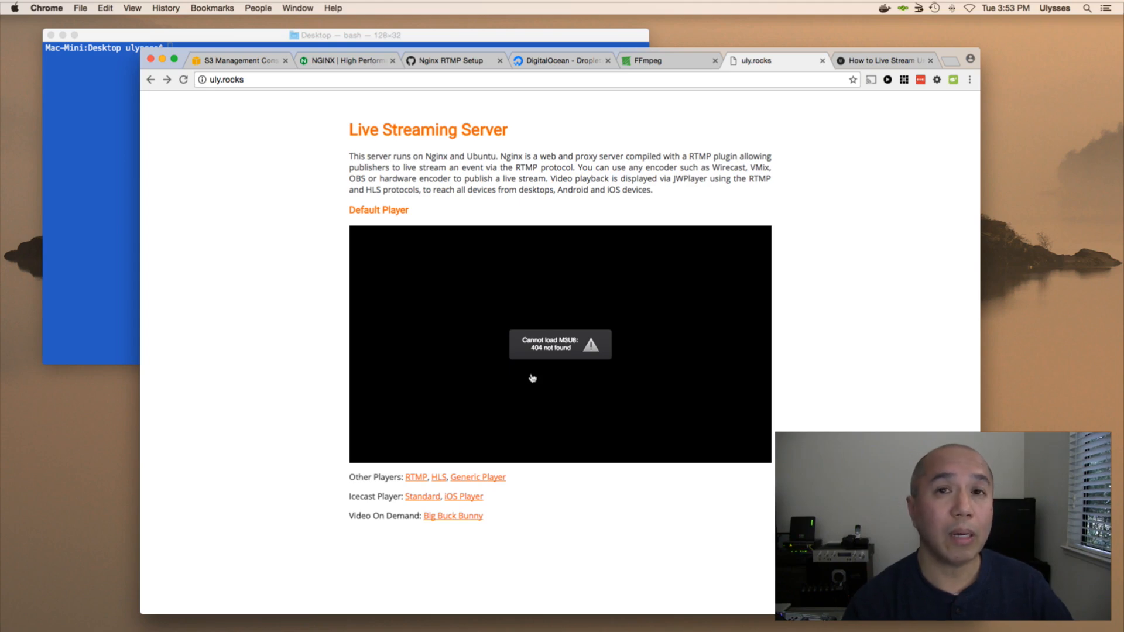
mouse_move(523, 405)
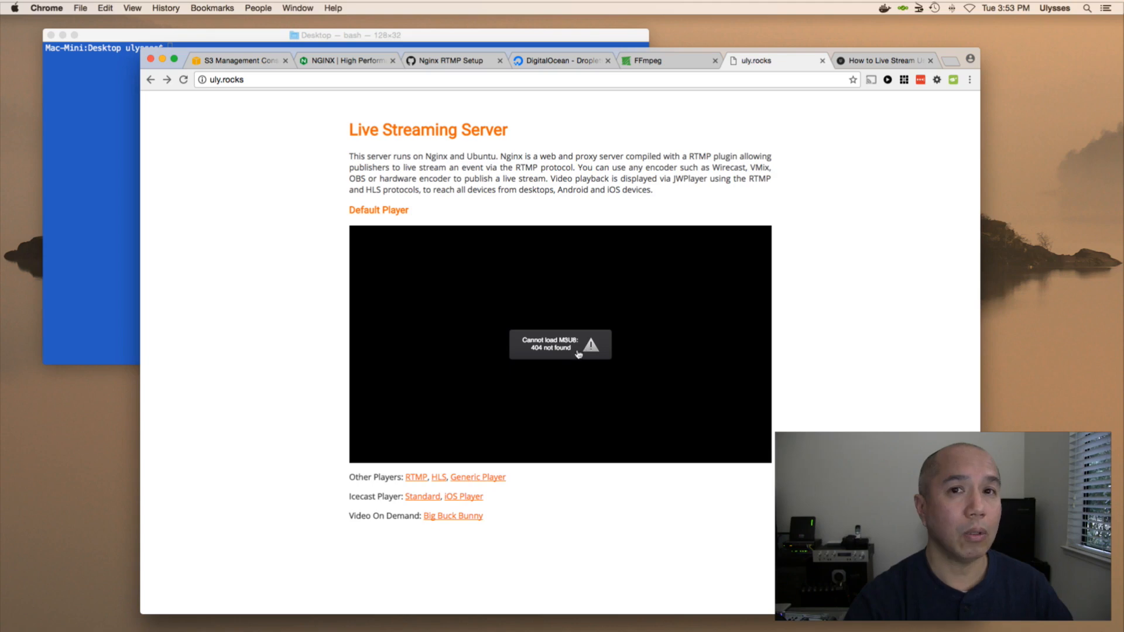
mouse_move(570, 330)
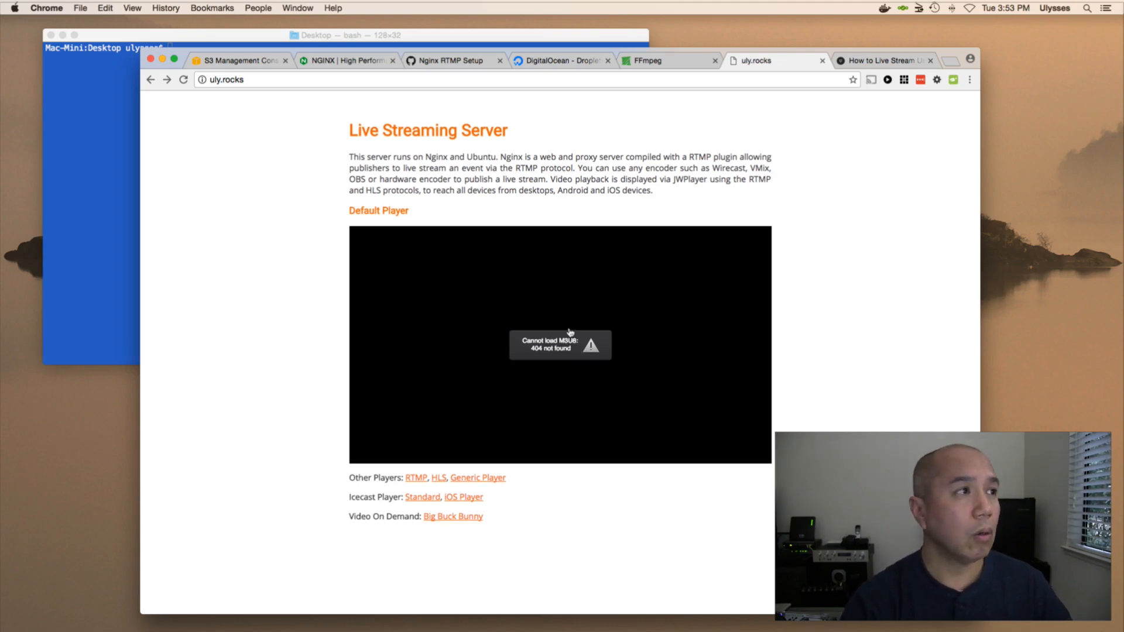
mouse_move(601, 199)
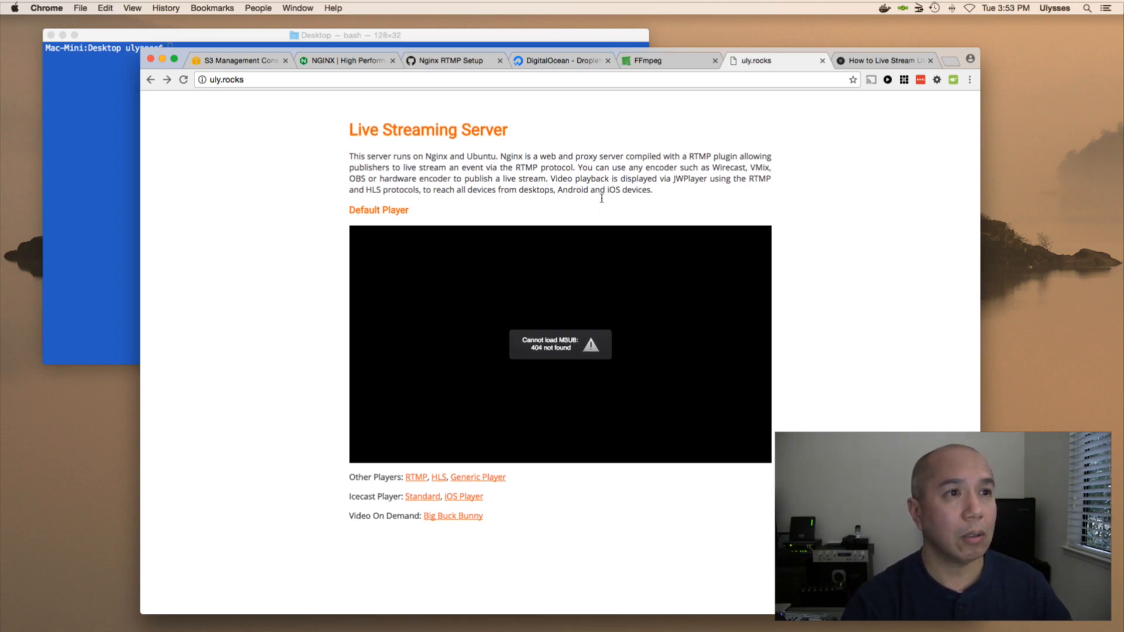
mouse_move(694, 179)
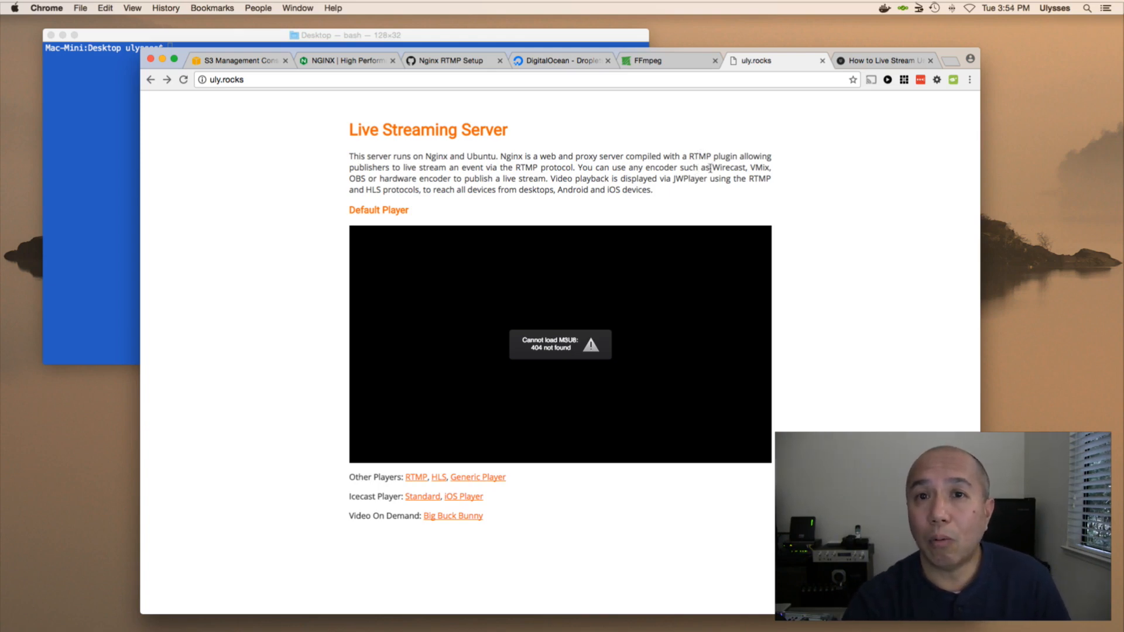
mouse_move(957, 188)
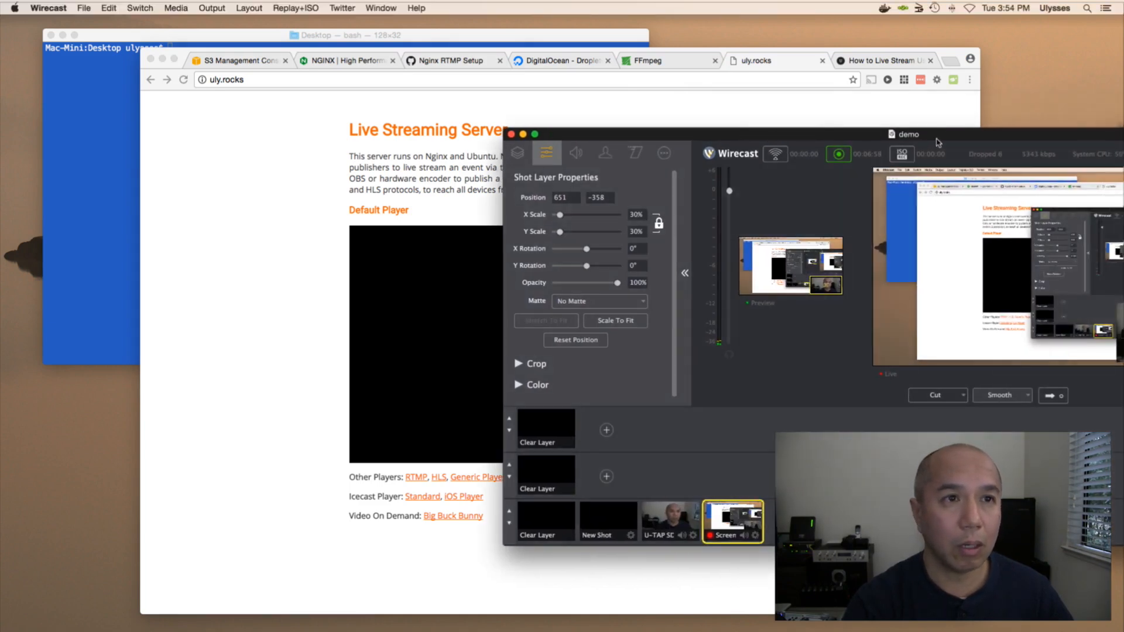
Move the Wirecast window aside and bring the uly.rocks Chrome window to the front.
left_click_drag(909, 134, 675, 119)
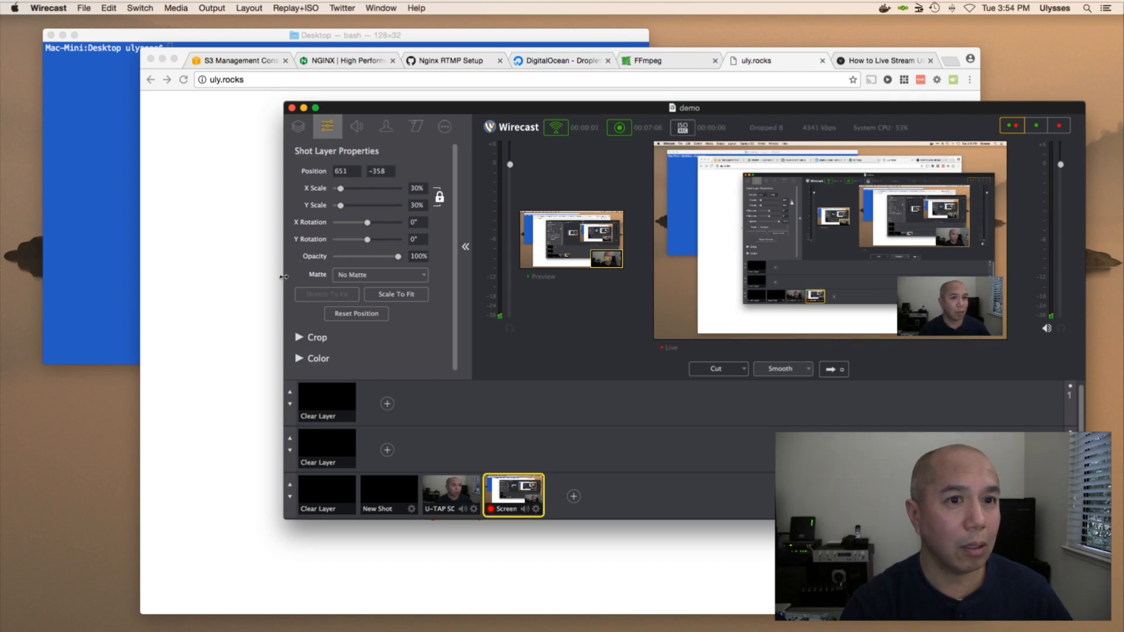
left_click(757, 61)
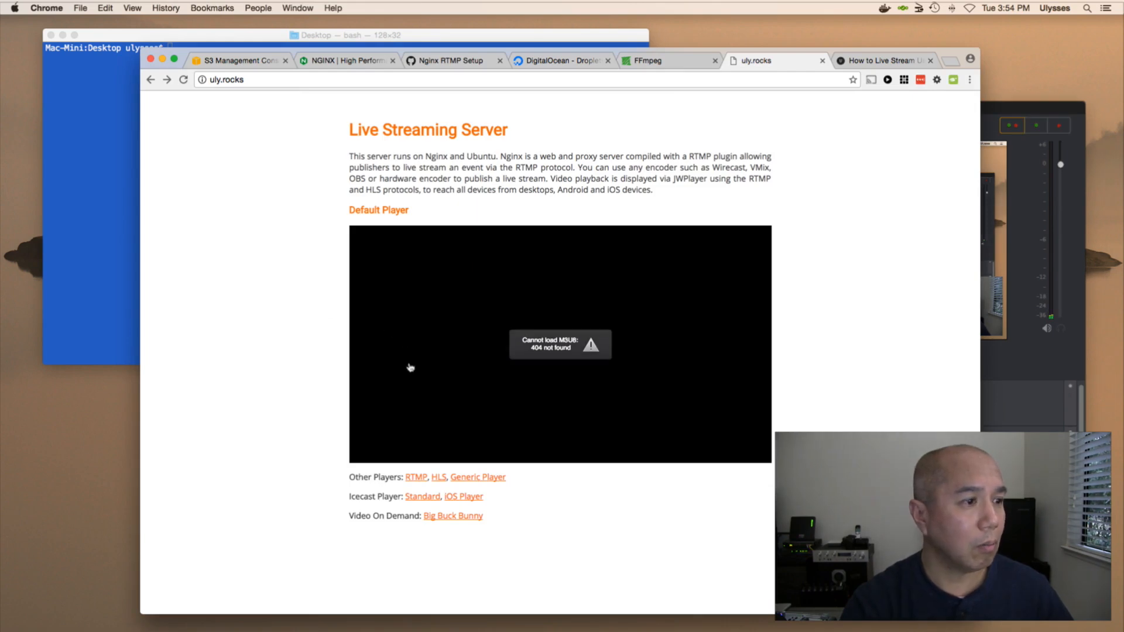
Load uly.rocks/rtmp.html from the RTMP link under Other Players to watch the stream.
left_click(413, 477)
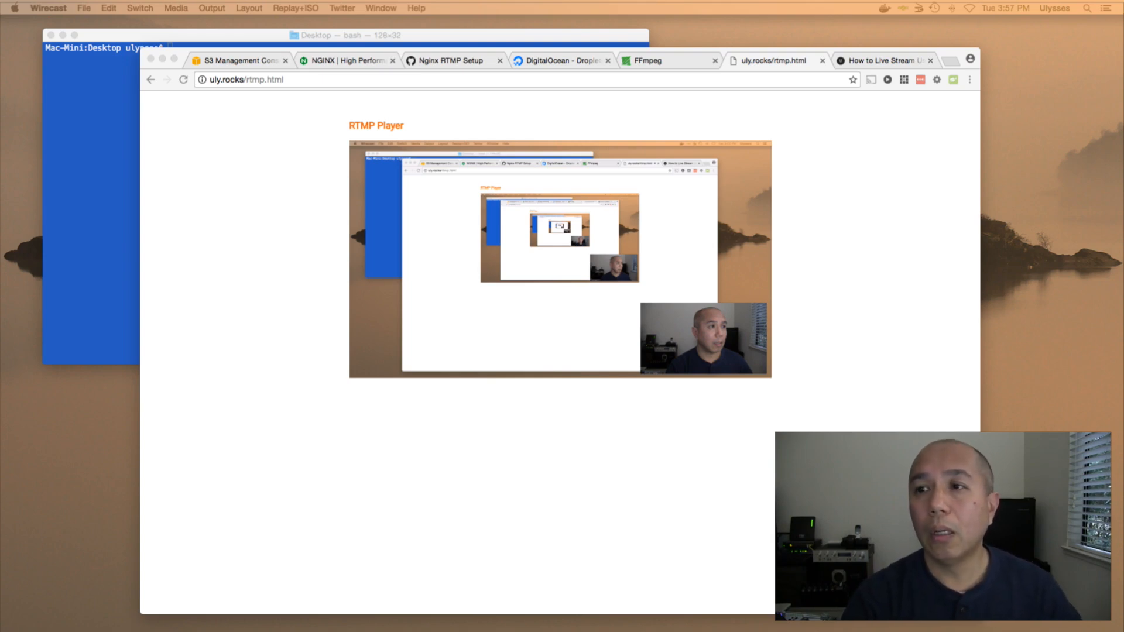
mouse_move(994, 243)
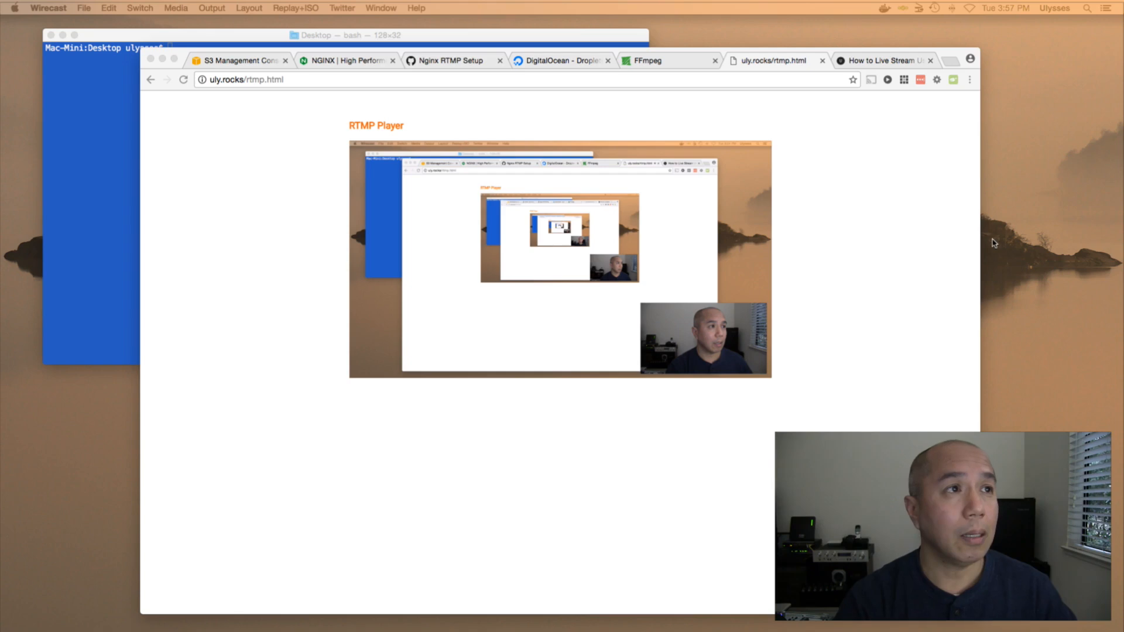
Switch to the ffmpeg.org homepage tab.
left_click(648, 60)
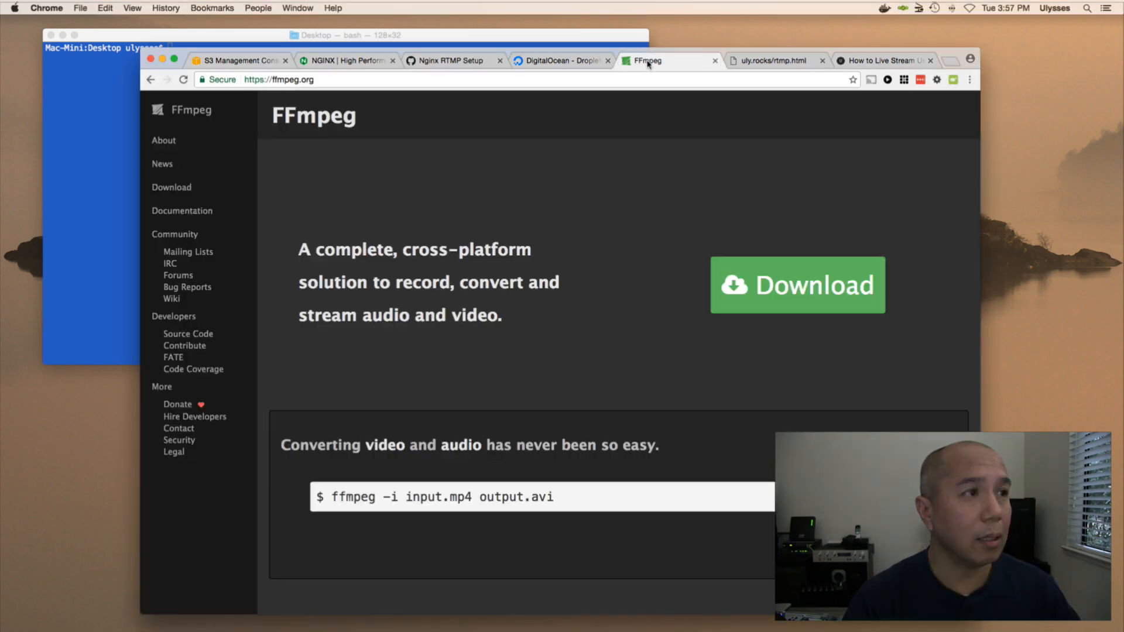
mouse_move(608, 207)
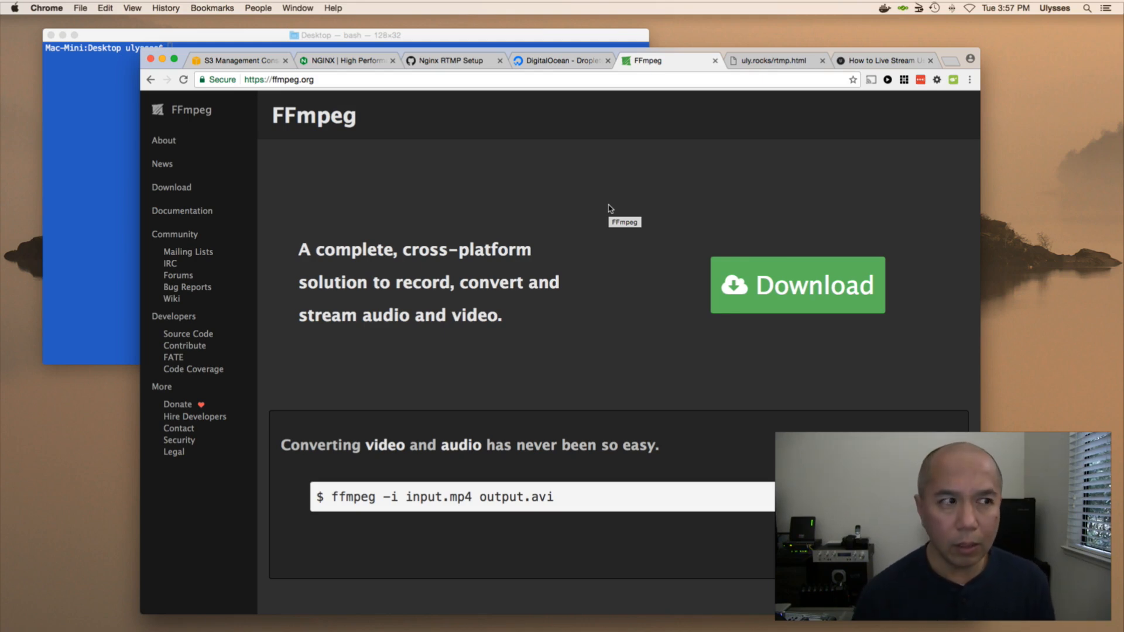
mouse_move(595, 460)
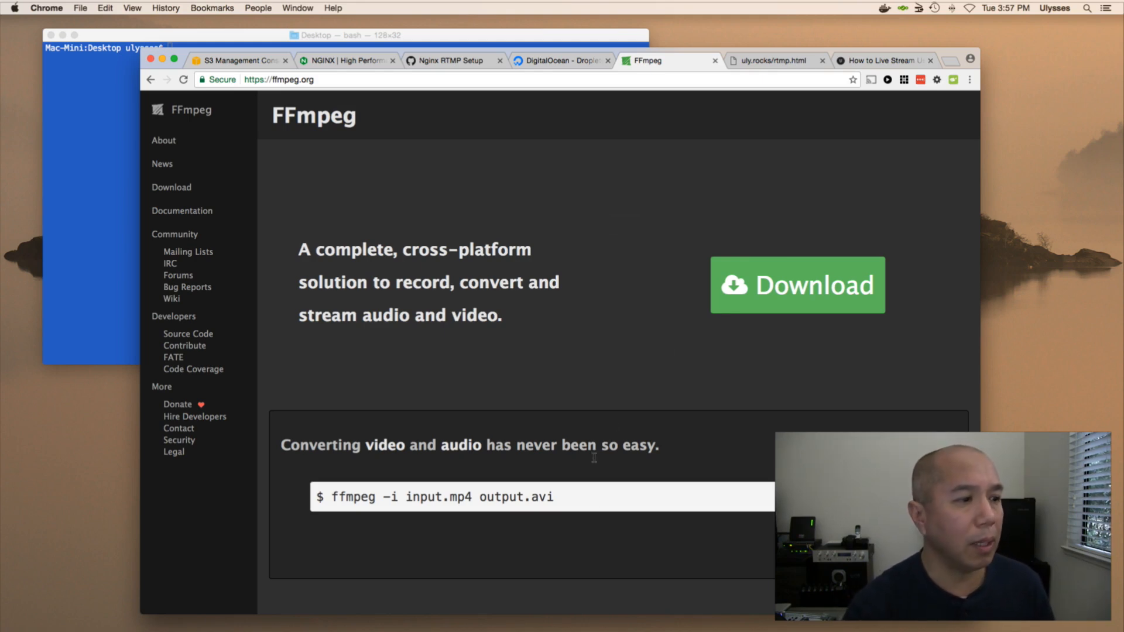
mouse_move(493, 523)
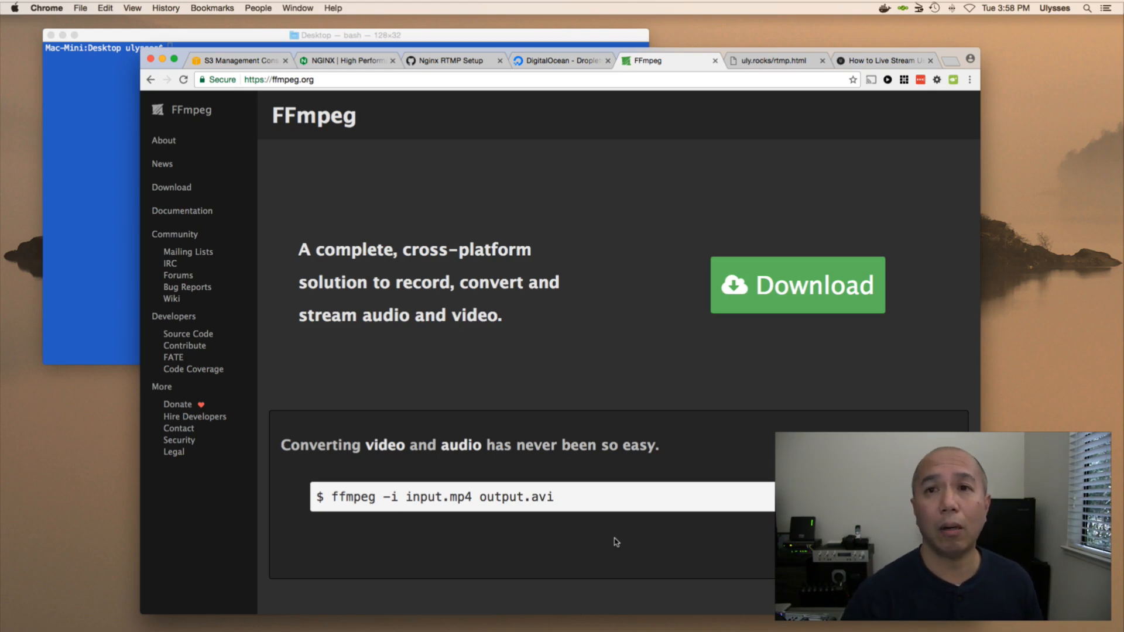
mouse_move(660, 558)
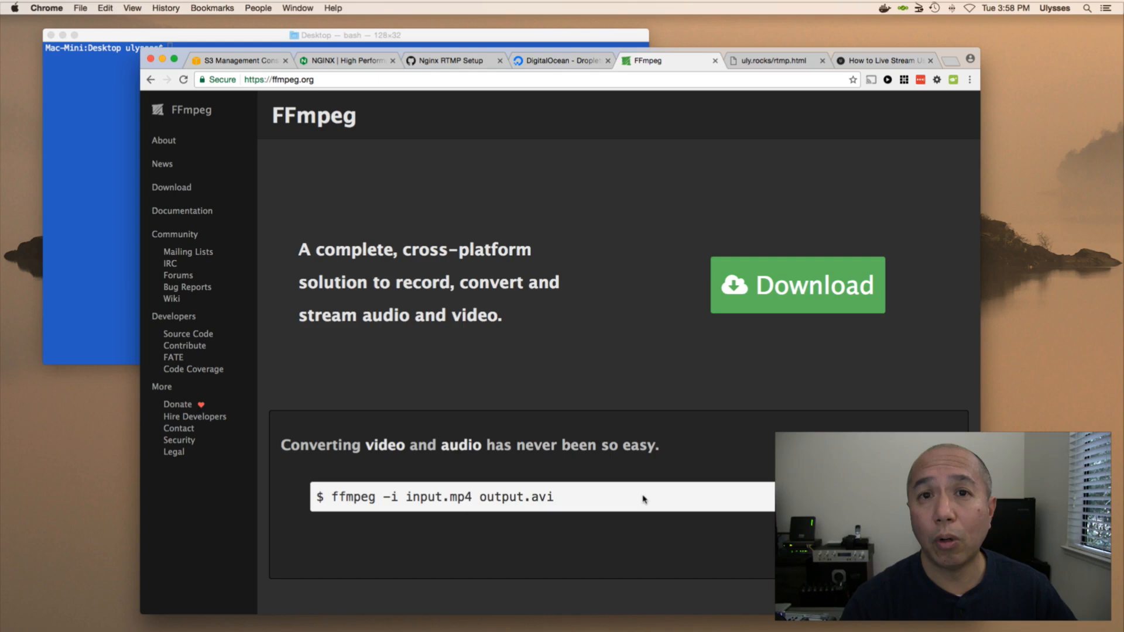
mouse_move(658, 489)
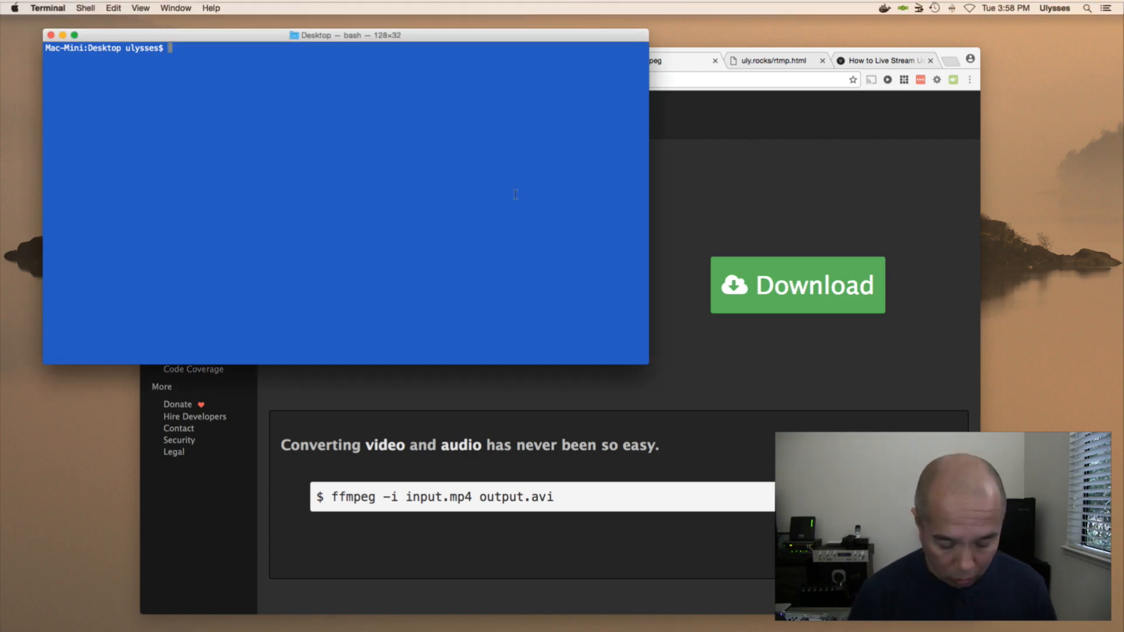
Capture 15 seconds of 1280x720 video from device 3:0 into out.mpg, confirming overwrite.
type("ffmpeg -f avfoundation -i \"3:0\" -t 00:00:15 -s 1280x720 -r 30 -b:v 3500k -b:a 128k out.mpg")
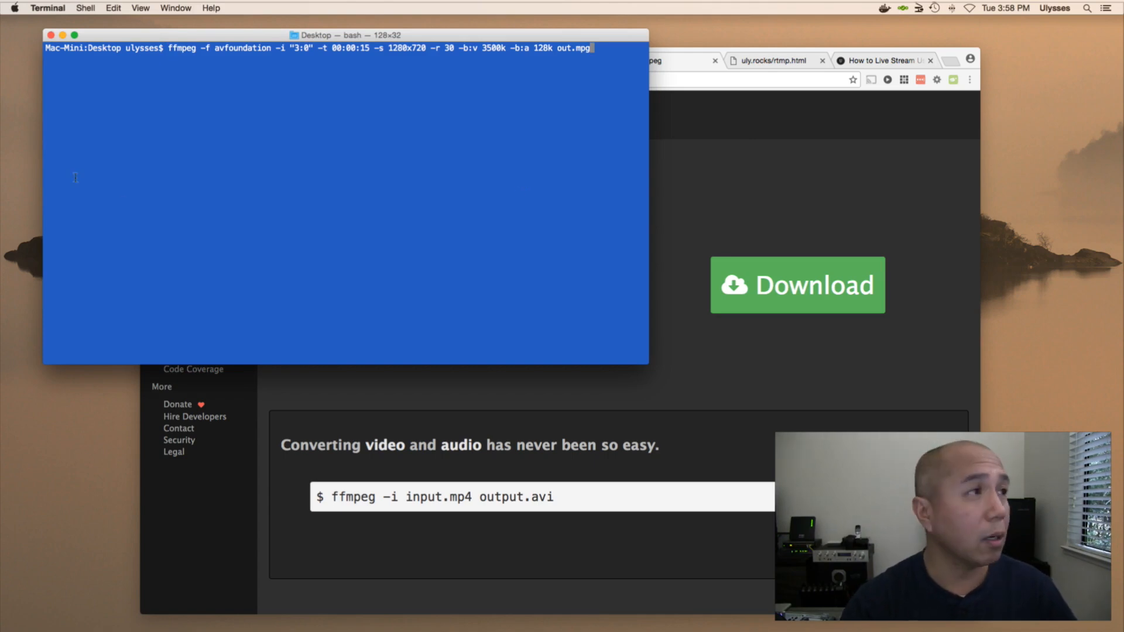
mouse_move(193, 110)
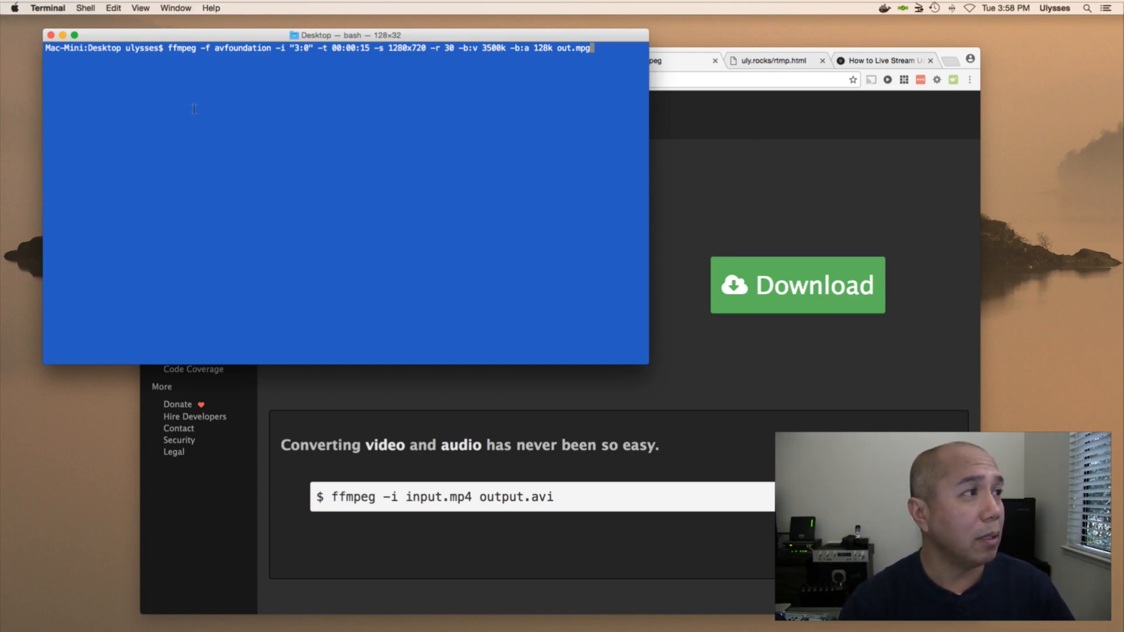
mouse_move(189, 67)
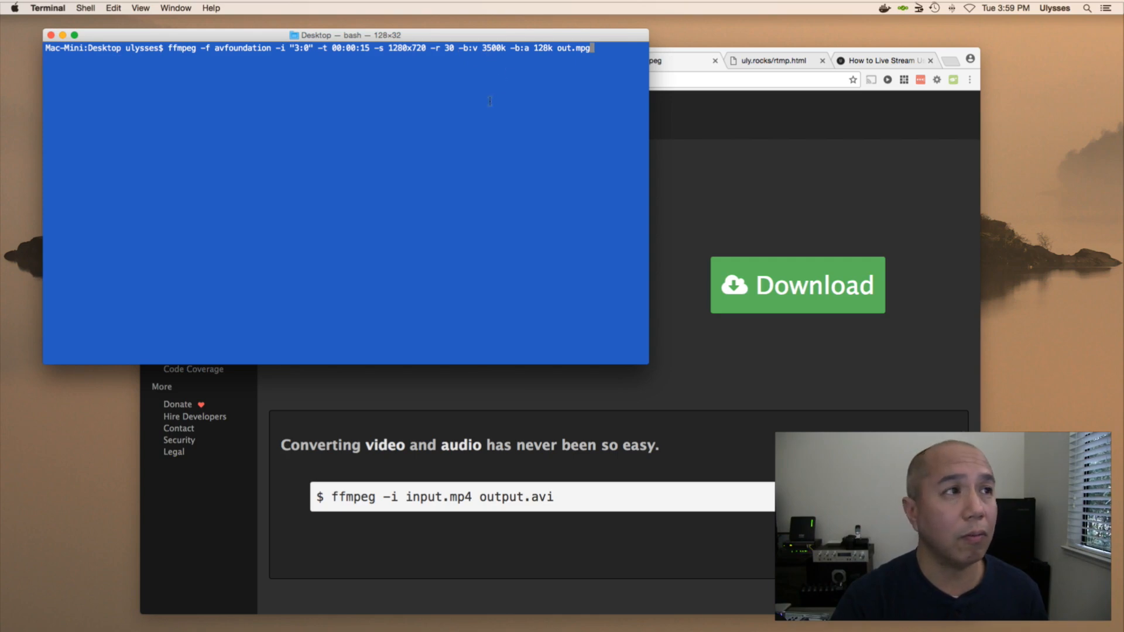
mouse_move(522, 107)
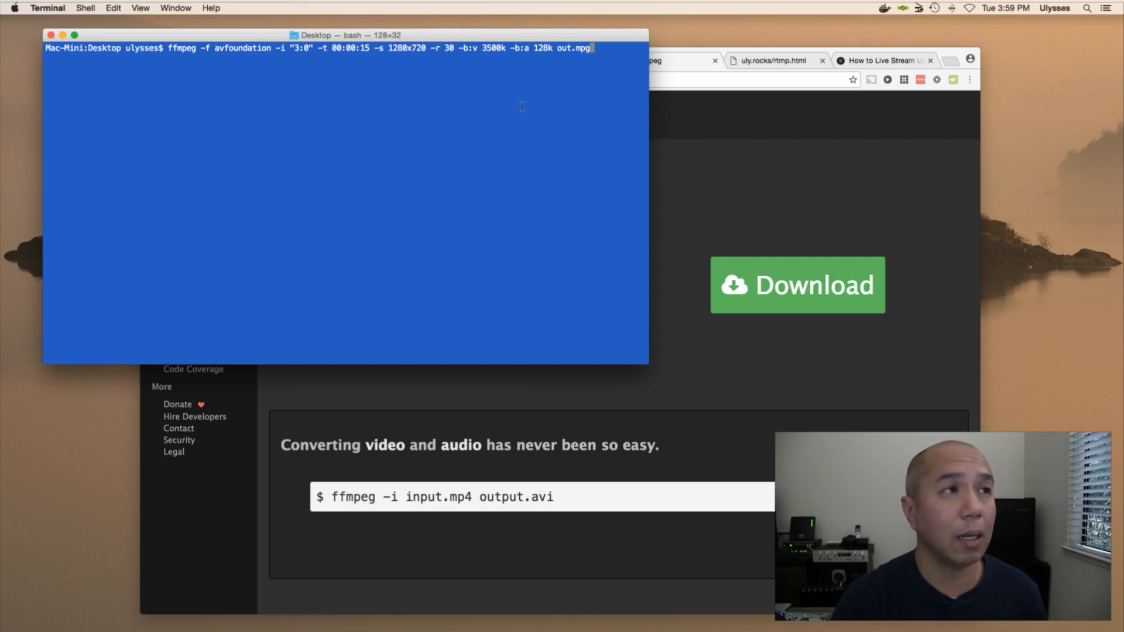
mouse_move(543, 84)
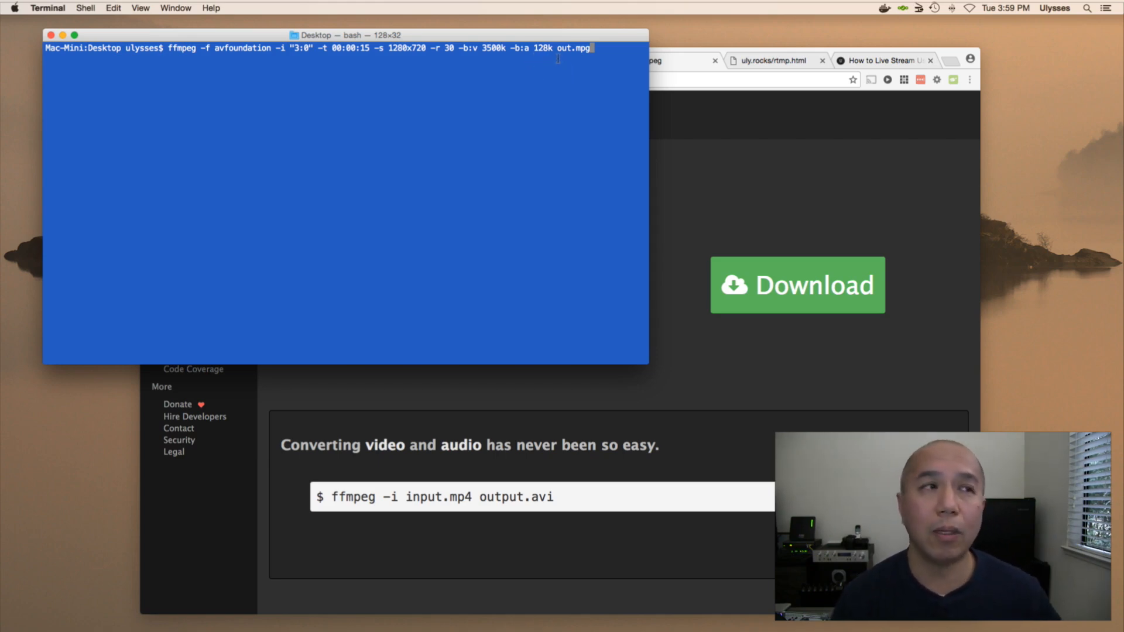
mouse_move(603, 74)
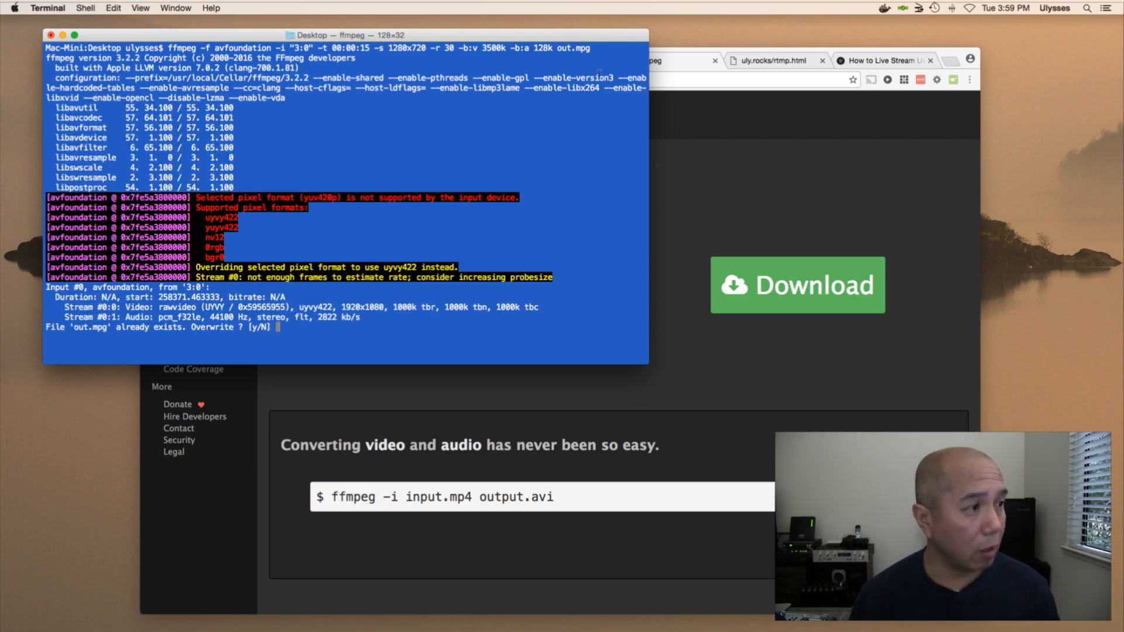
type("y")
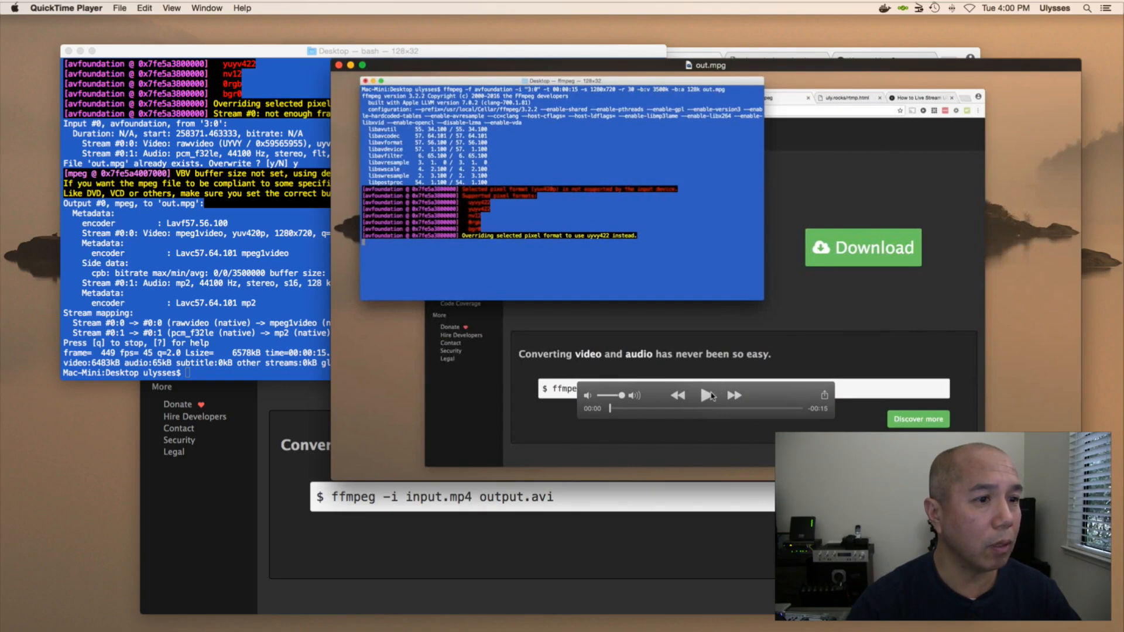
Play back the recorded out.mpg clip, then enter an ffmpeg capture command for device 1:0.
left_click(707, 395)
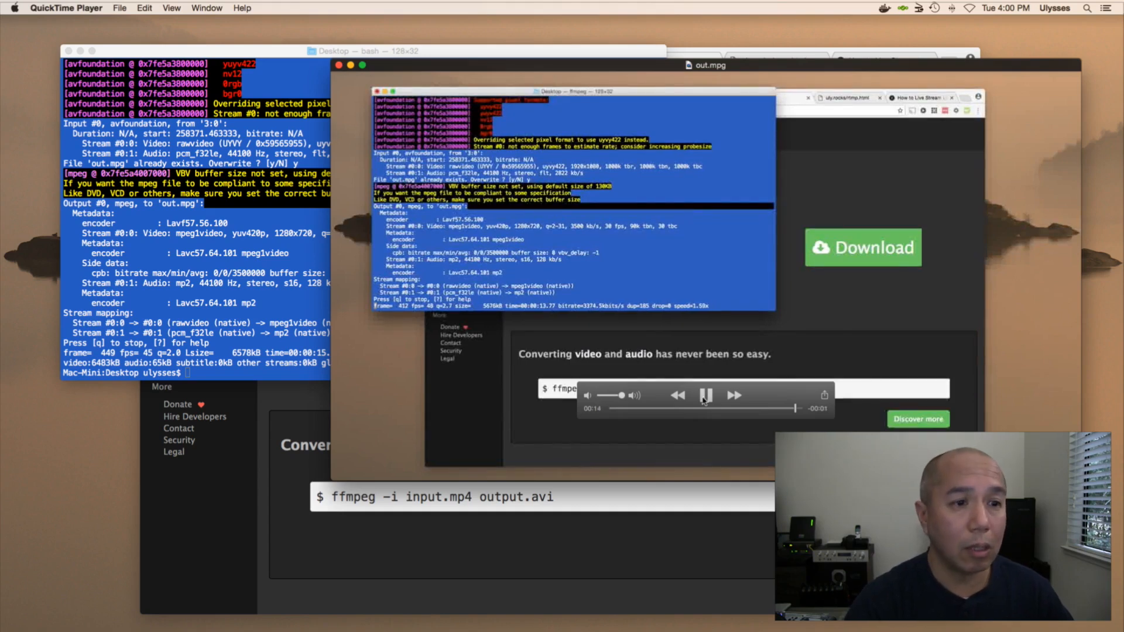
left_click(706, 395)
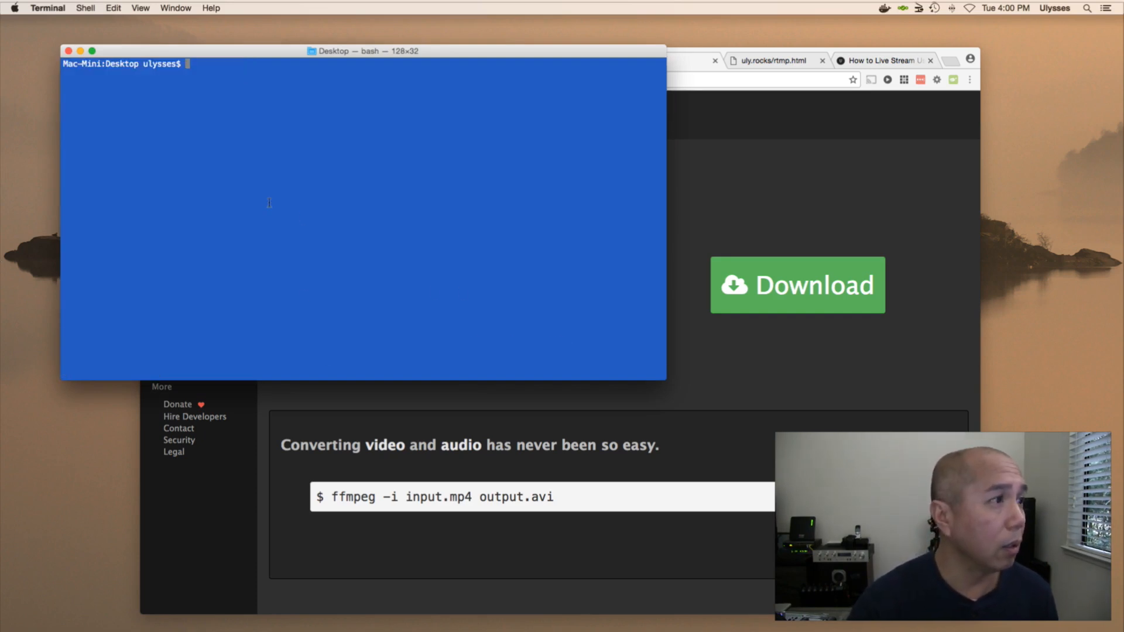
type("ffmpeg -f avfoundation -i \"1:0\" -t 00:00:15 -s 1280x720 -r 30 -b:v 3500k -b:a 128k out.mpg")
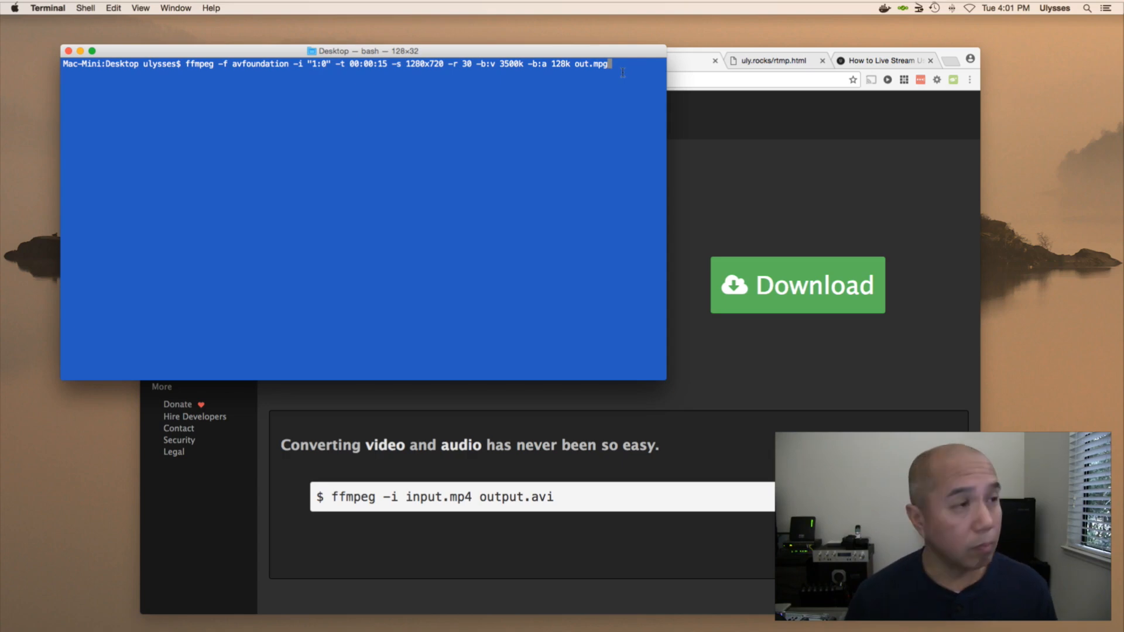
Run the device 1:0 ffmpeg capture and answer y to overwrite out.mpg.
key("Return")
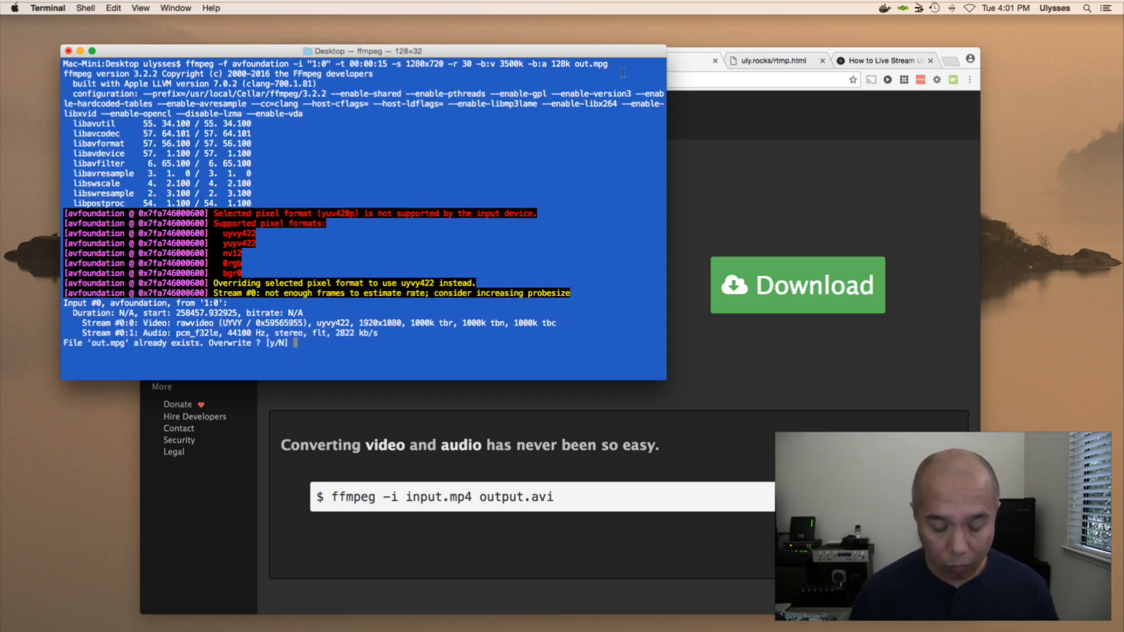
type("y")
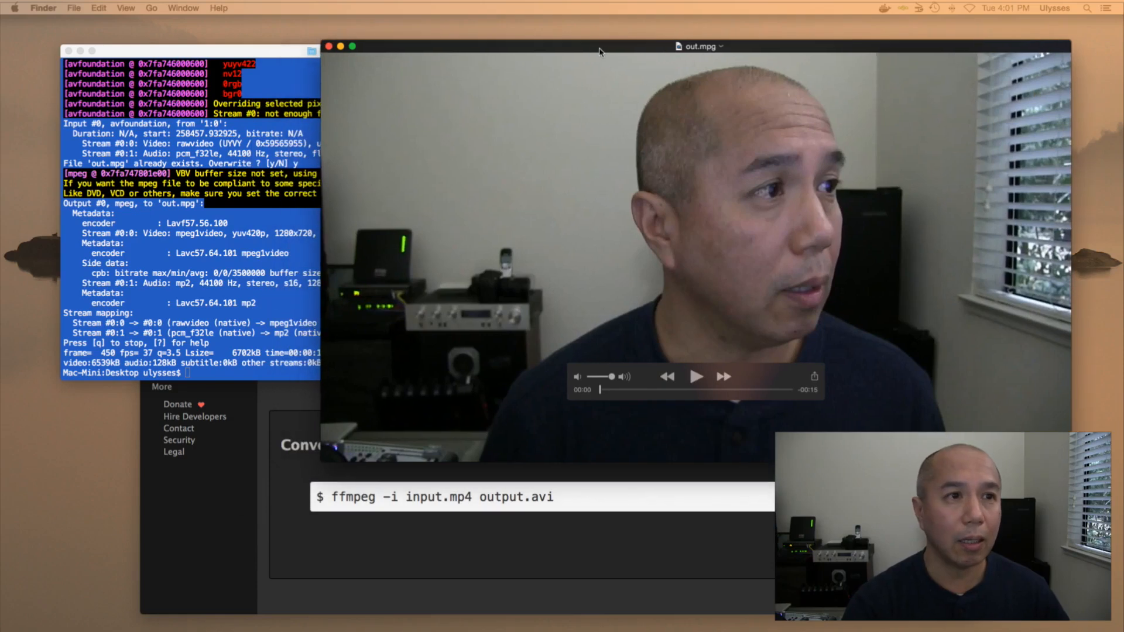
Play the new webcam out.mpg clip in QuickTime Player and close its window.
left_click(697, 377)
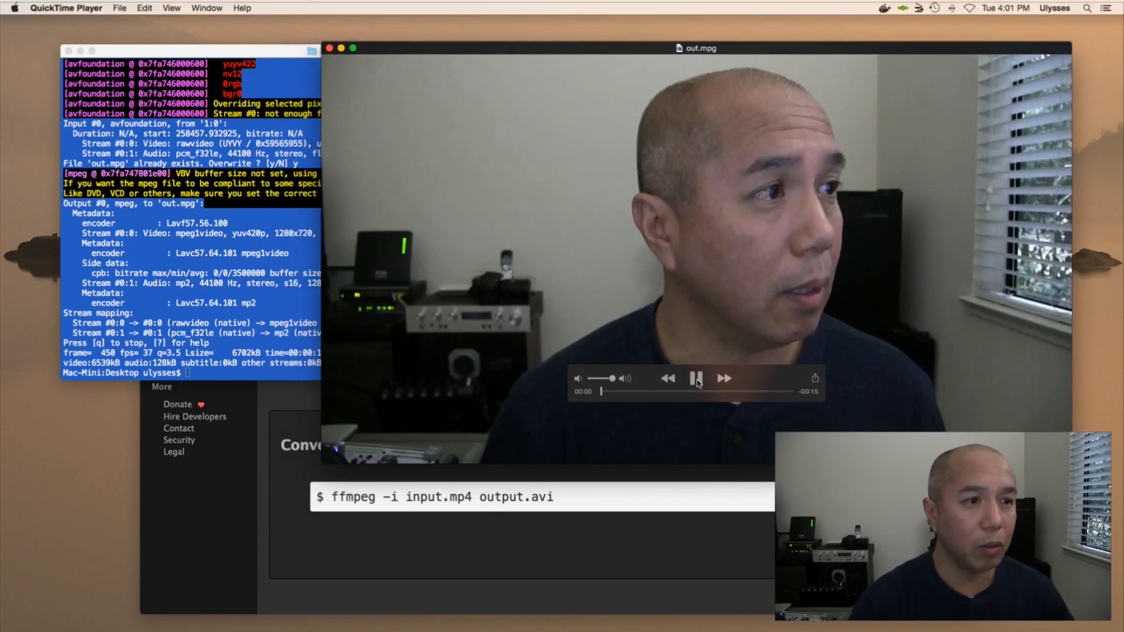
left_click(696, 379)
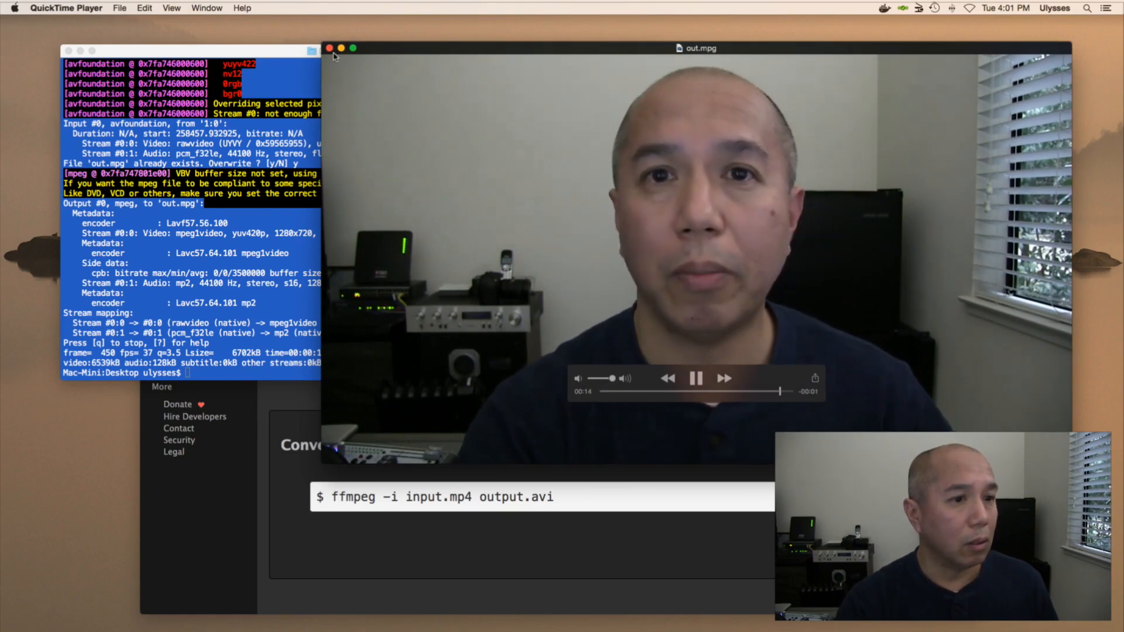
left_click(697, 378)
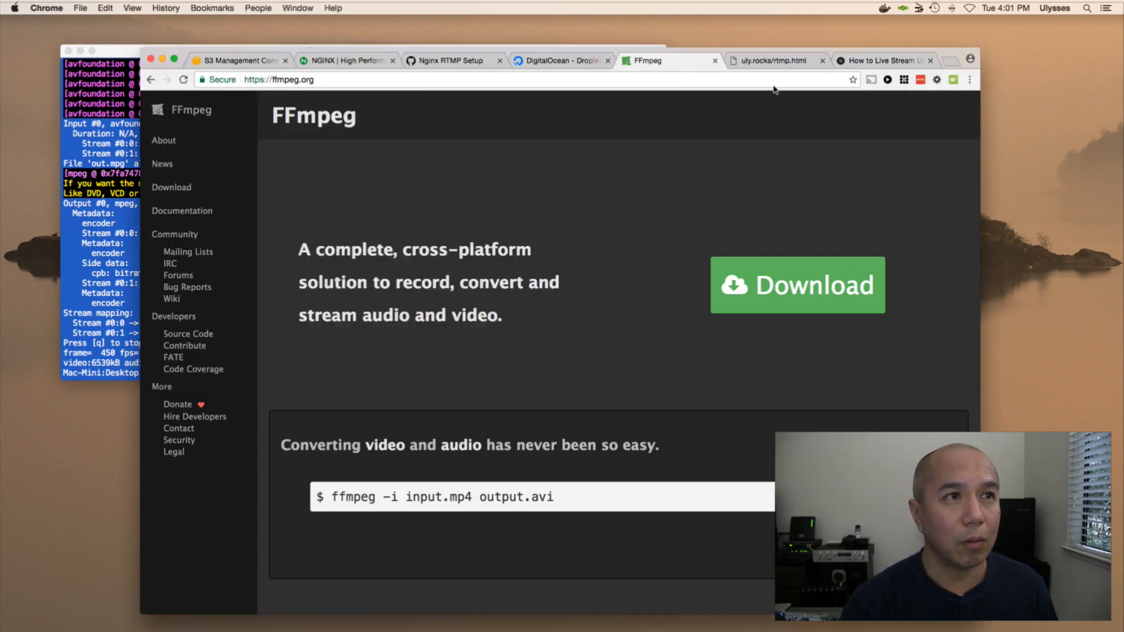
Switch to the uly.rocks/rtmp.html RTMP Player tab still playing the live stream.
left_click(774, 60)
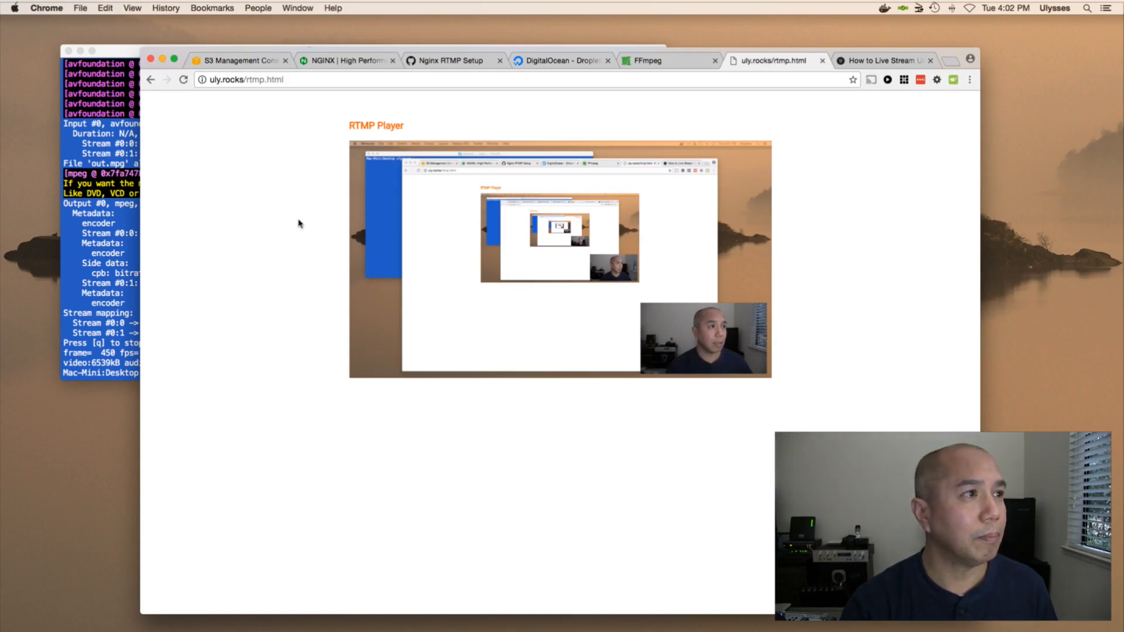
mouse_move(1101, 289)
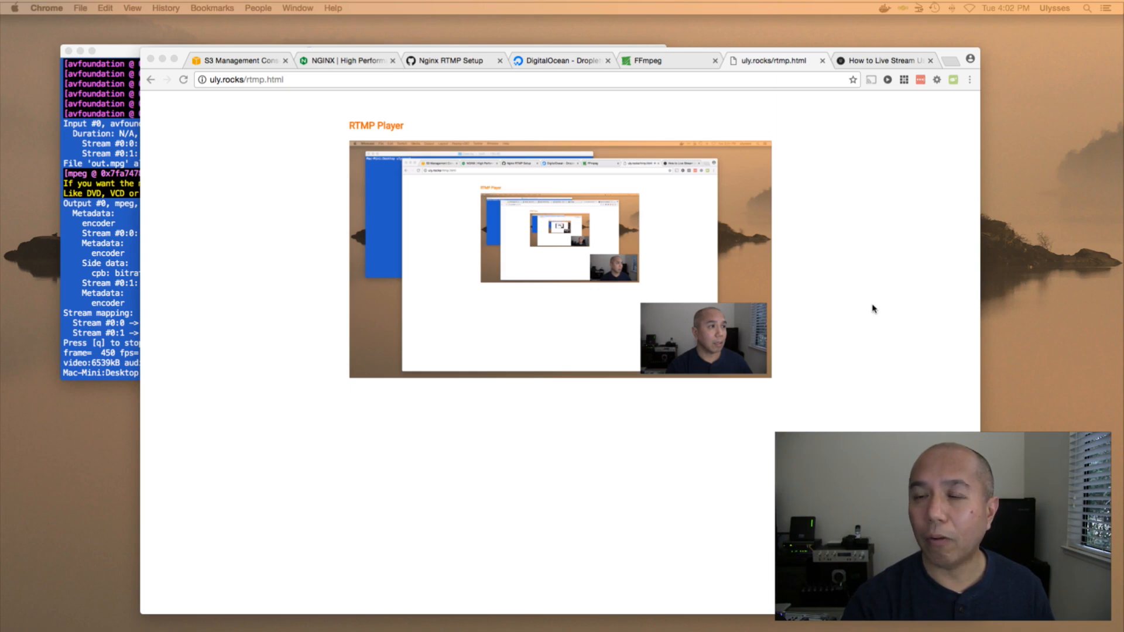
mouse_move(816, 284)
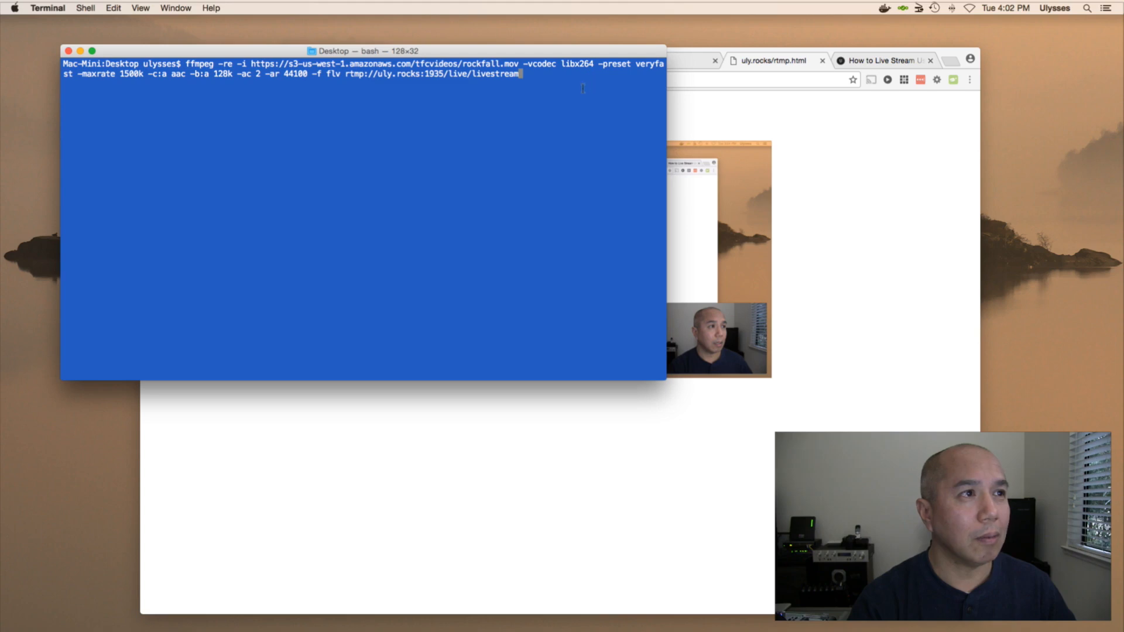
mouse_move(622, 98)
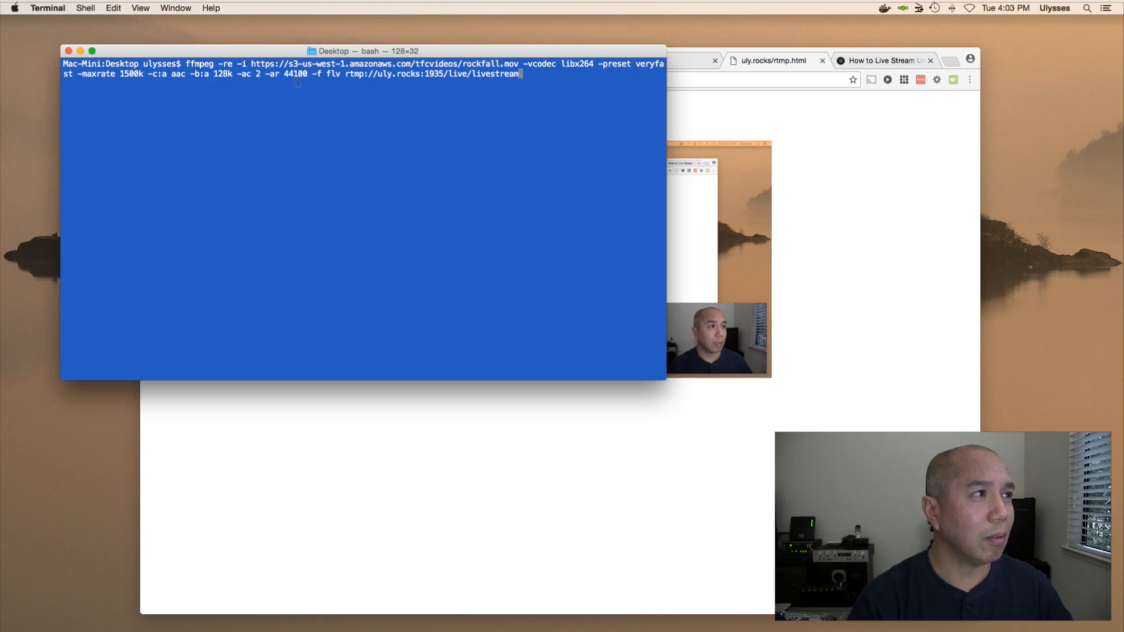
mouse_move(315, 97)
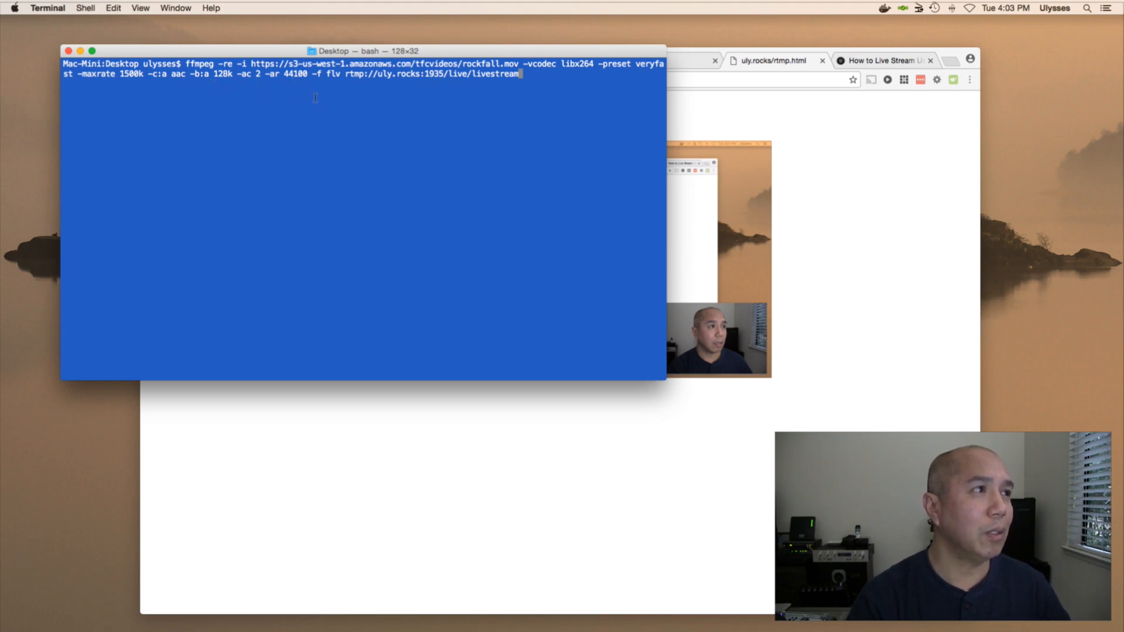
mouse_move(314, 81)
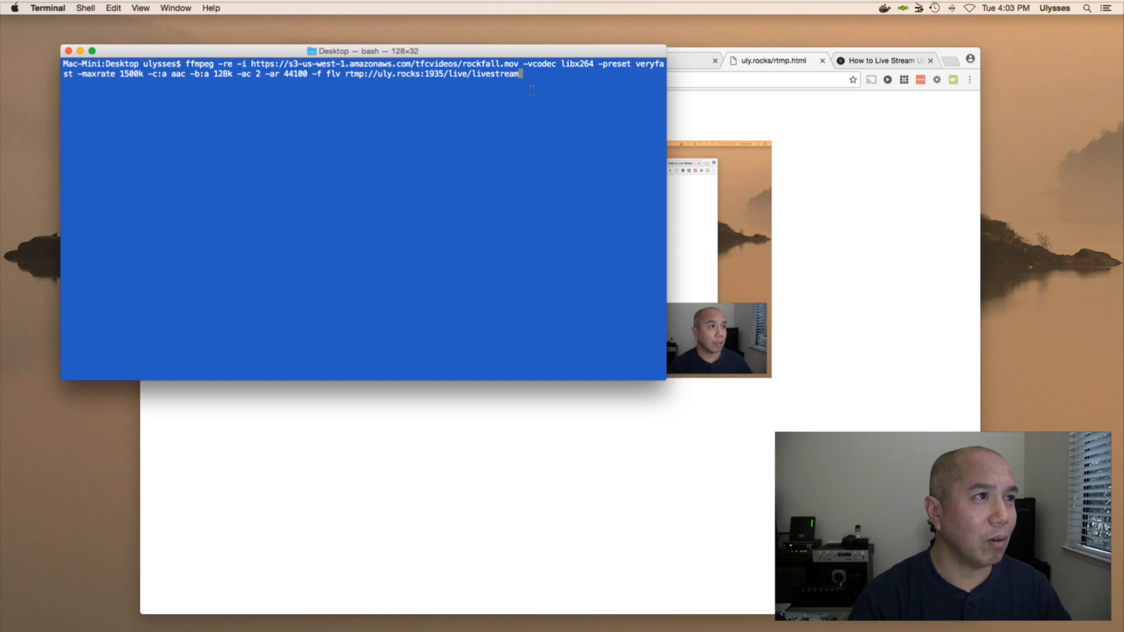
mouse_move(552, 98)
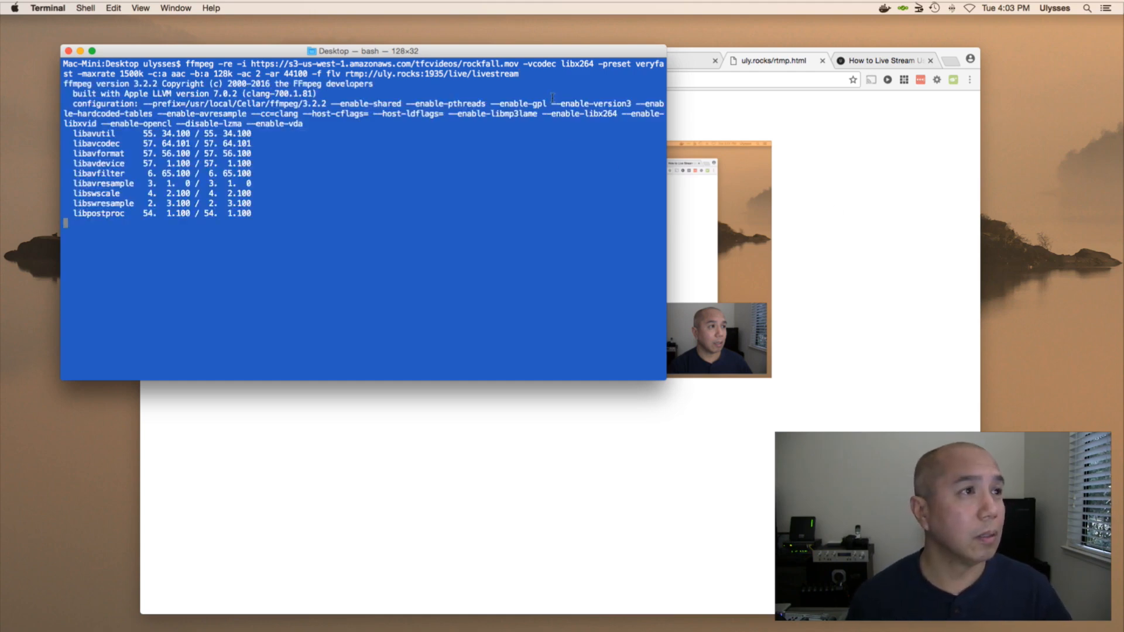
Run the S3 rockfall video stream and watch it in the RTMP Player at uly.rocks/rtmp.html.
key("Return")
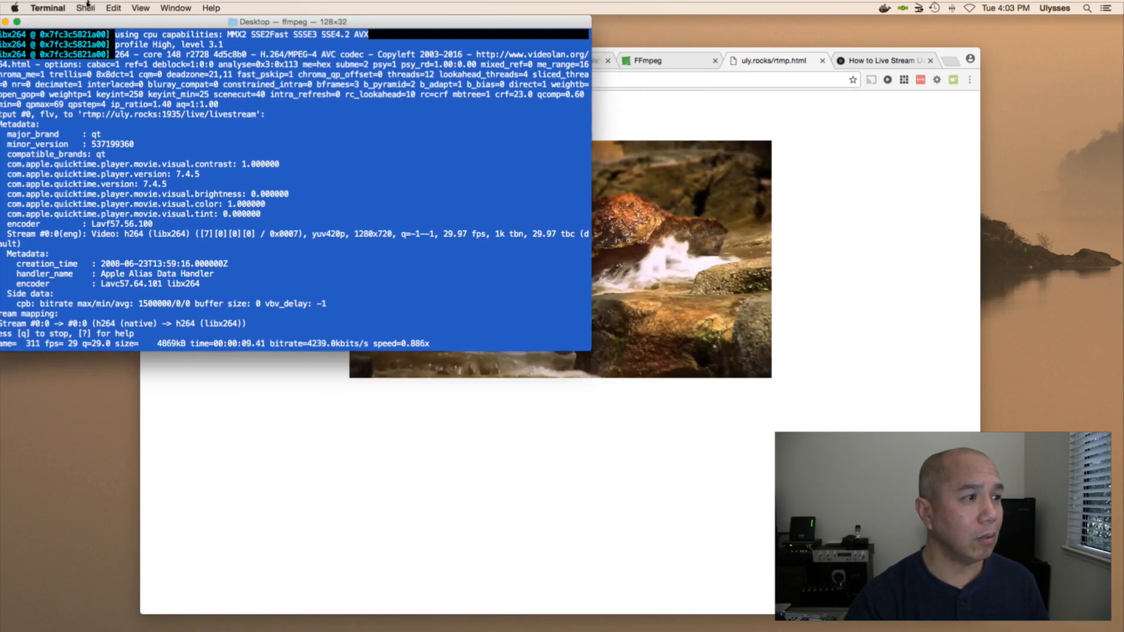
mouse_move(421, 481)
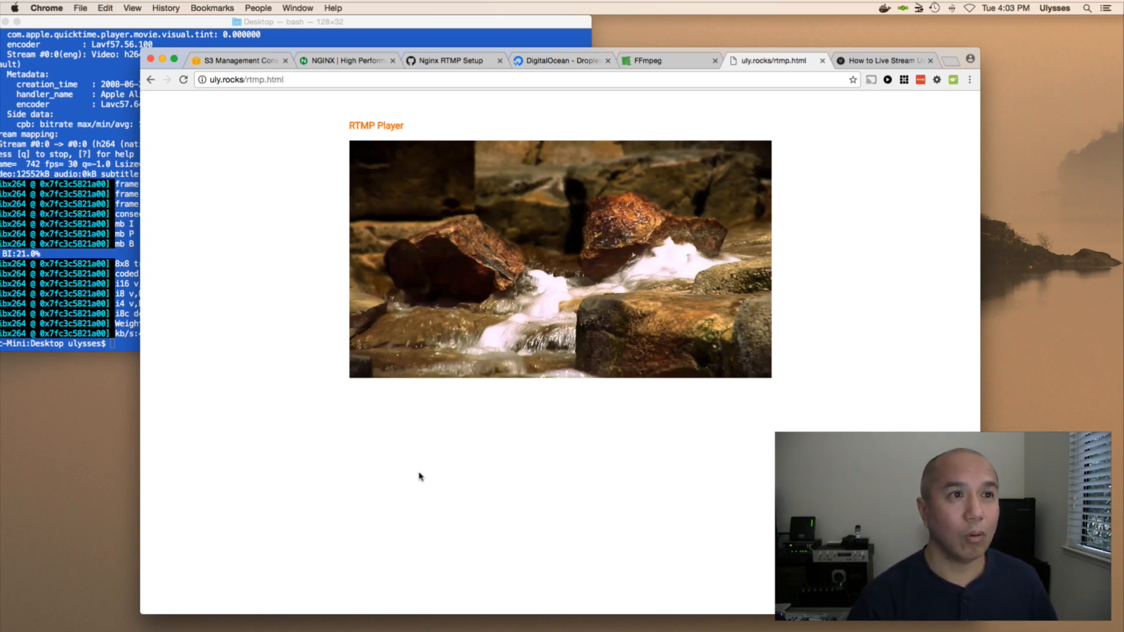
mouse_move(521, 410)
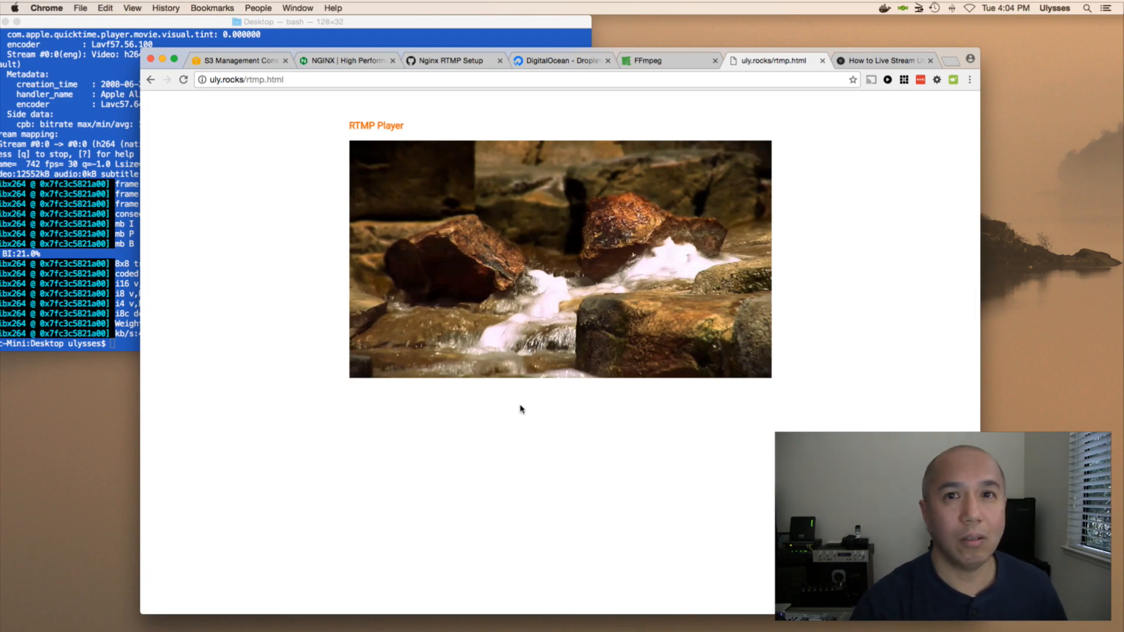
mouse_move(459, 315)
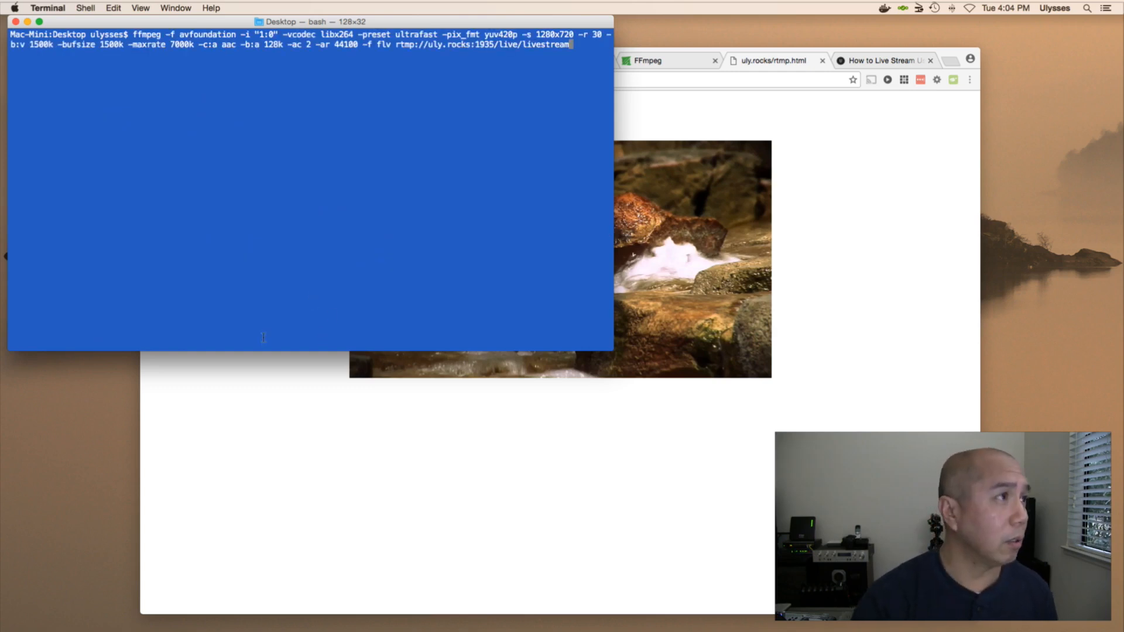
mouse_move(269, 315)
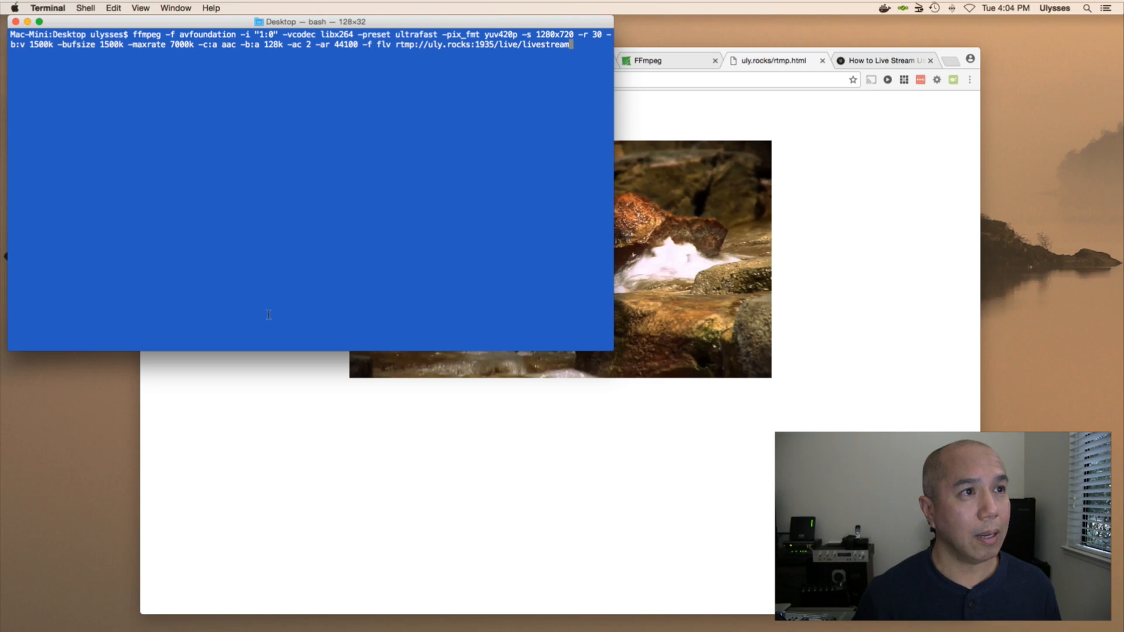
Stream the webcam to uly.rocks, view it in the RTMP Player, then stop it with q.
key("Return")
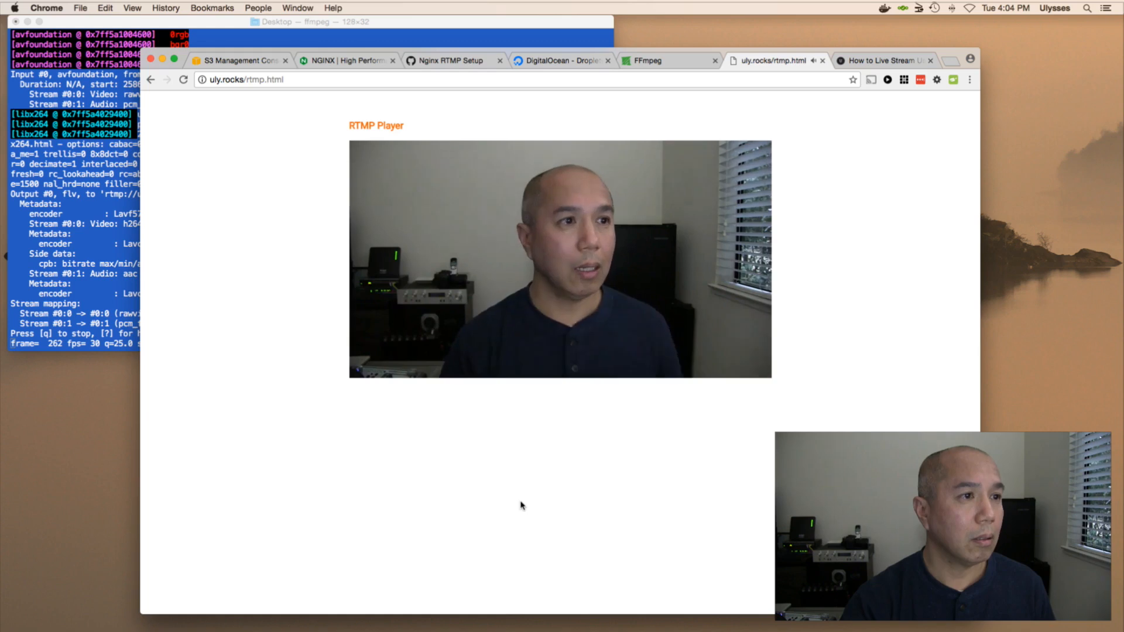
mouse_move(521, 468)
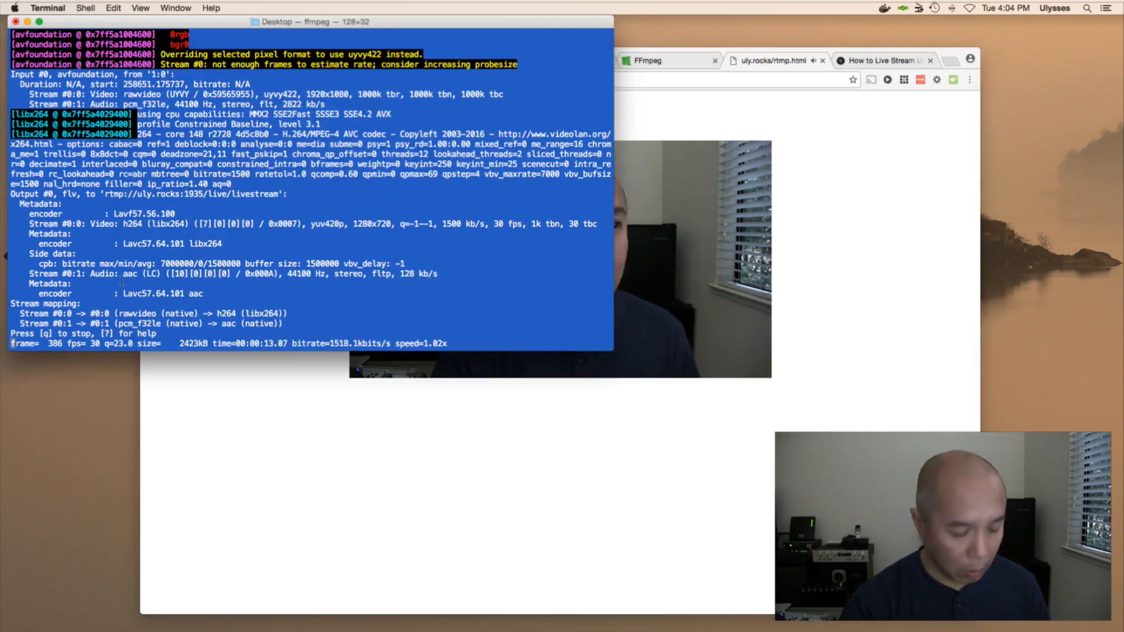
key("q")
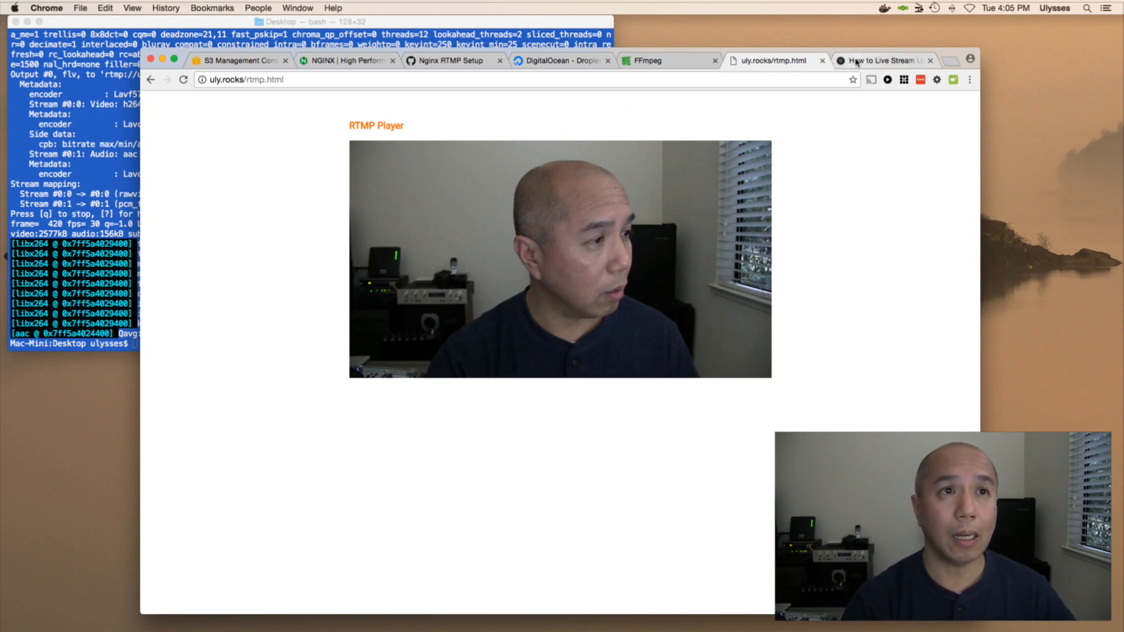
Switch to the 'How to Live Stream Using FFmpeg' tab and scroll to its streaming commands.
left_click(883, 60)
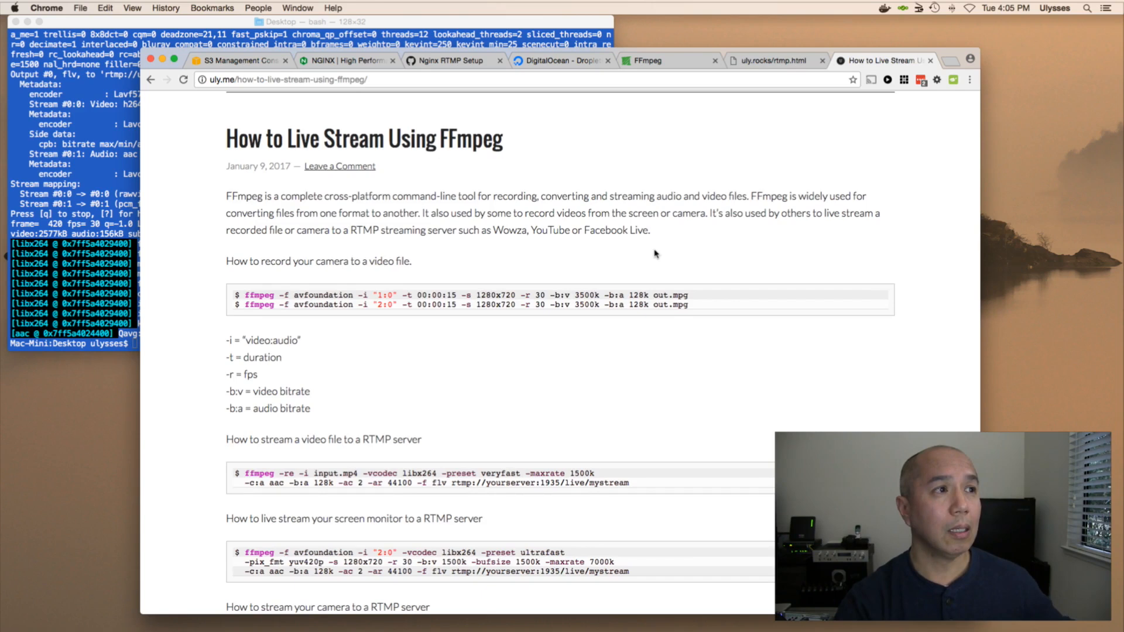
scroll("down", 3)
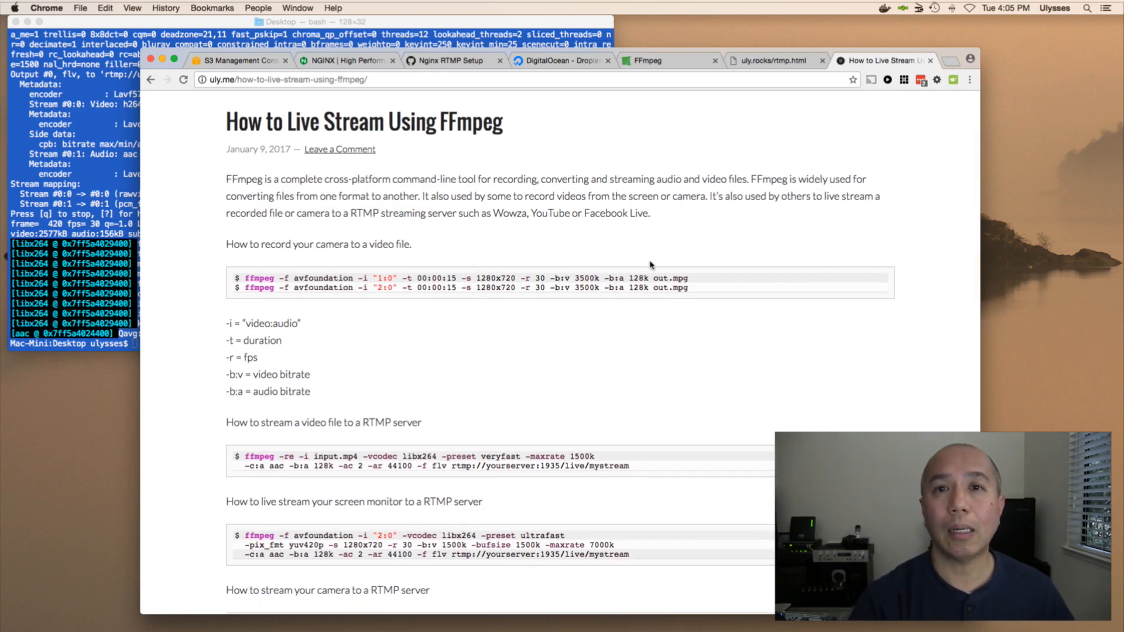
mouse_move(809, 234)
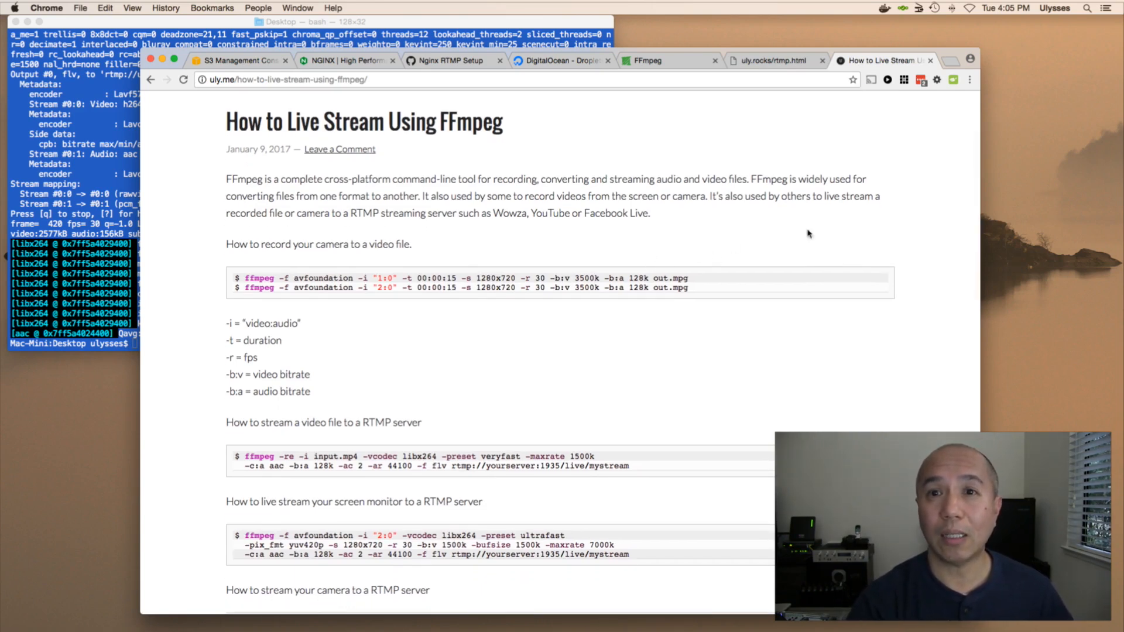